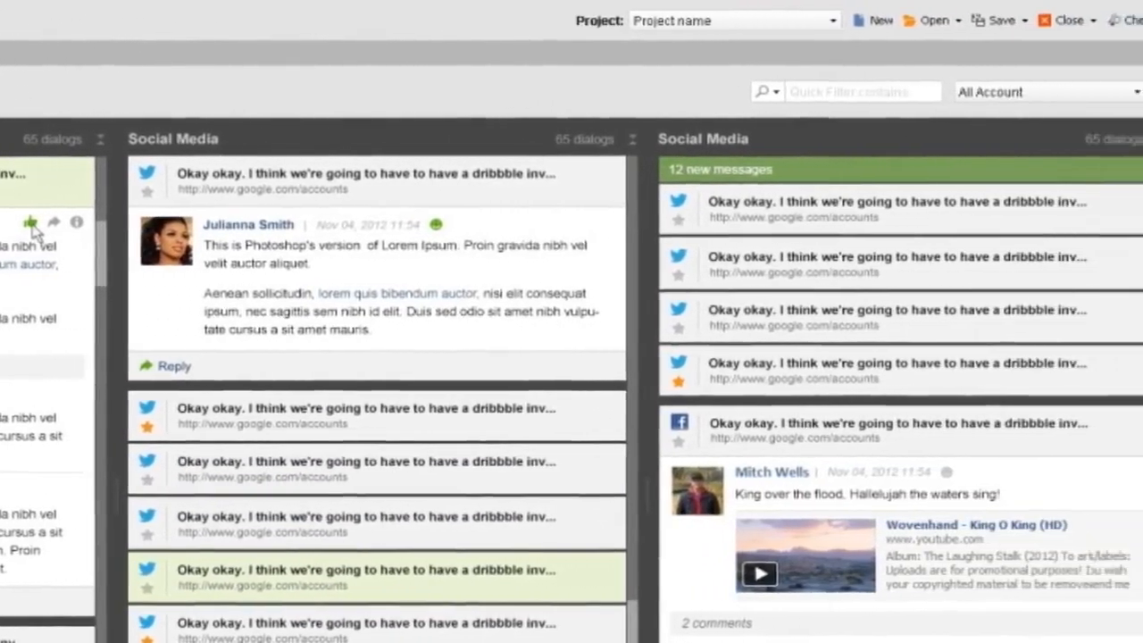
Close the current project and start a new empty untitled project.
scroll(down, 3)
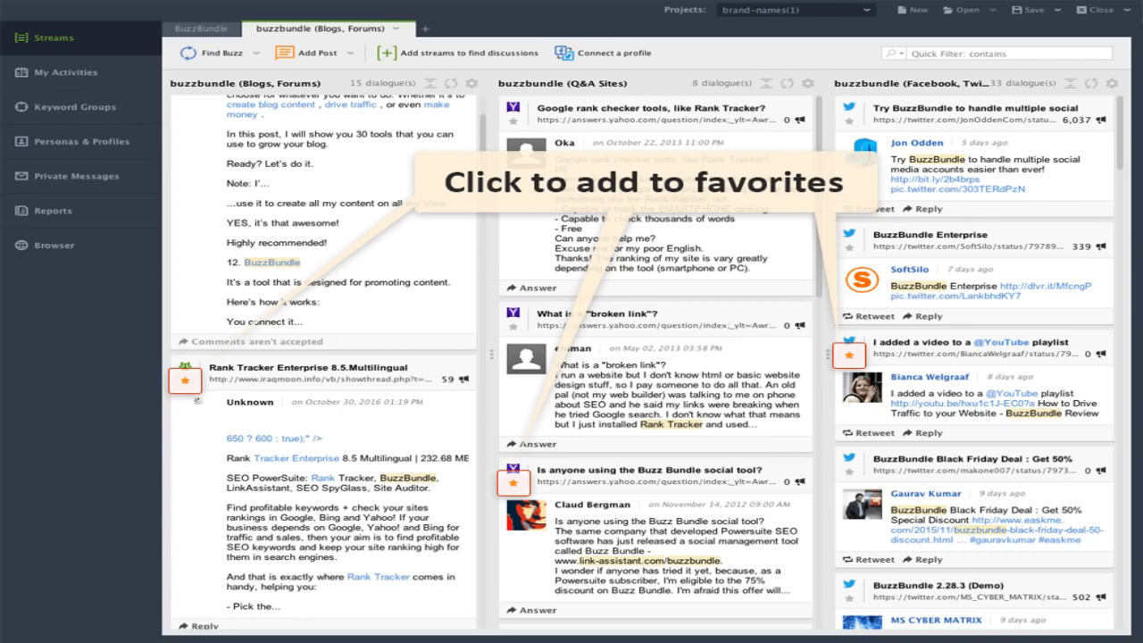
click(337, 51)
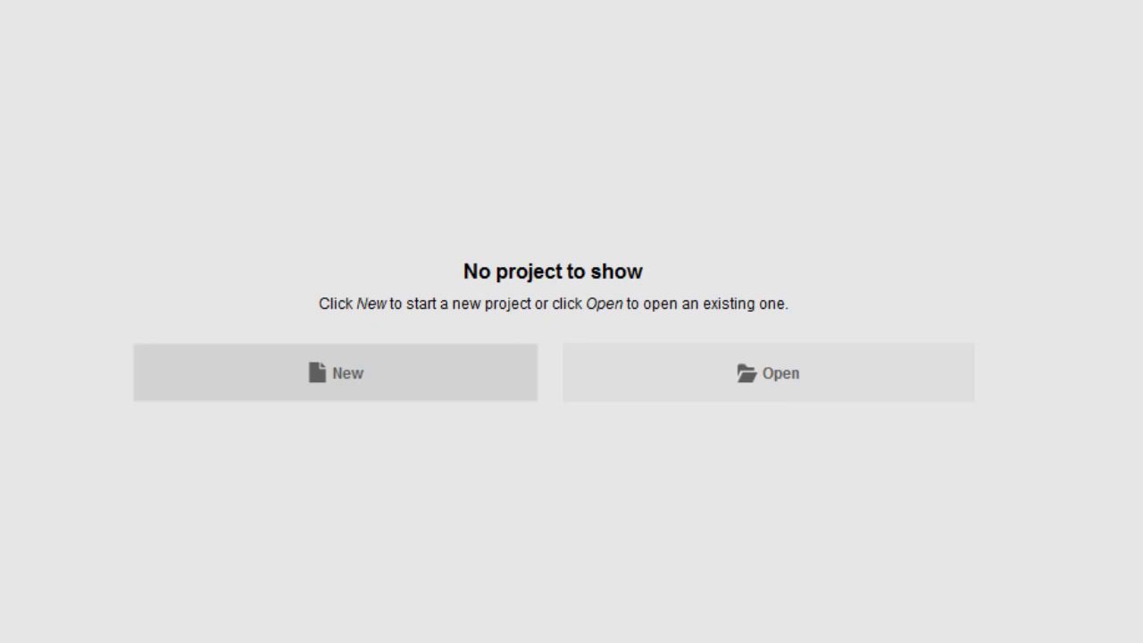
click(336, 373)
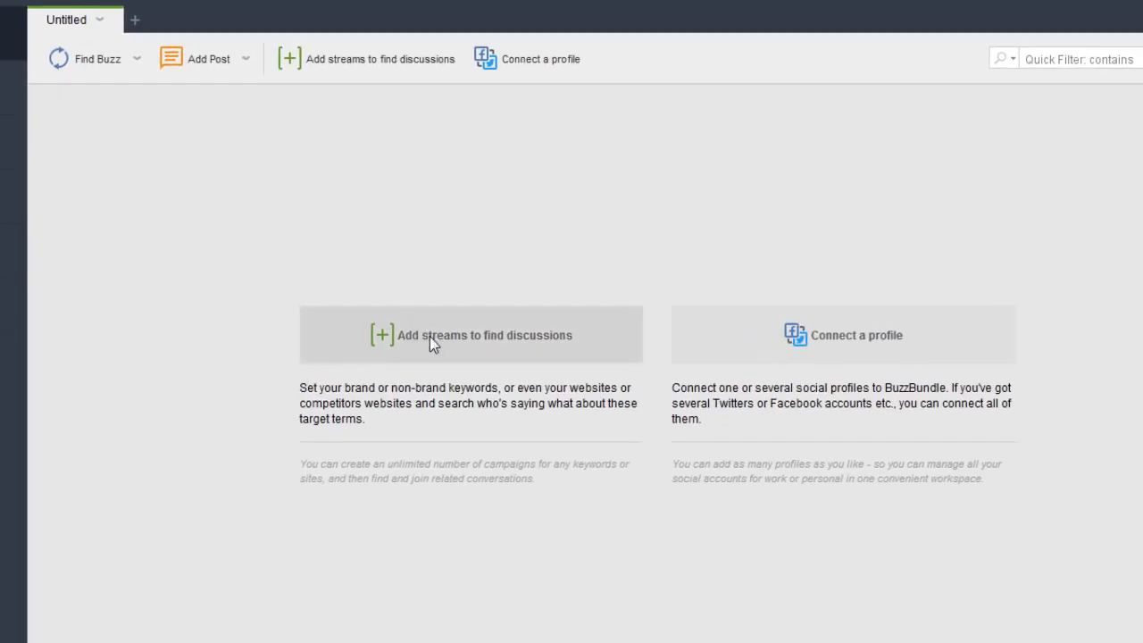
mouse_move(432, 344)
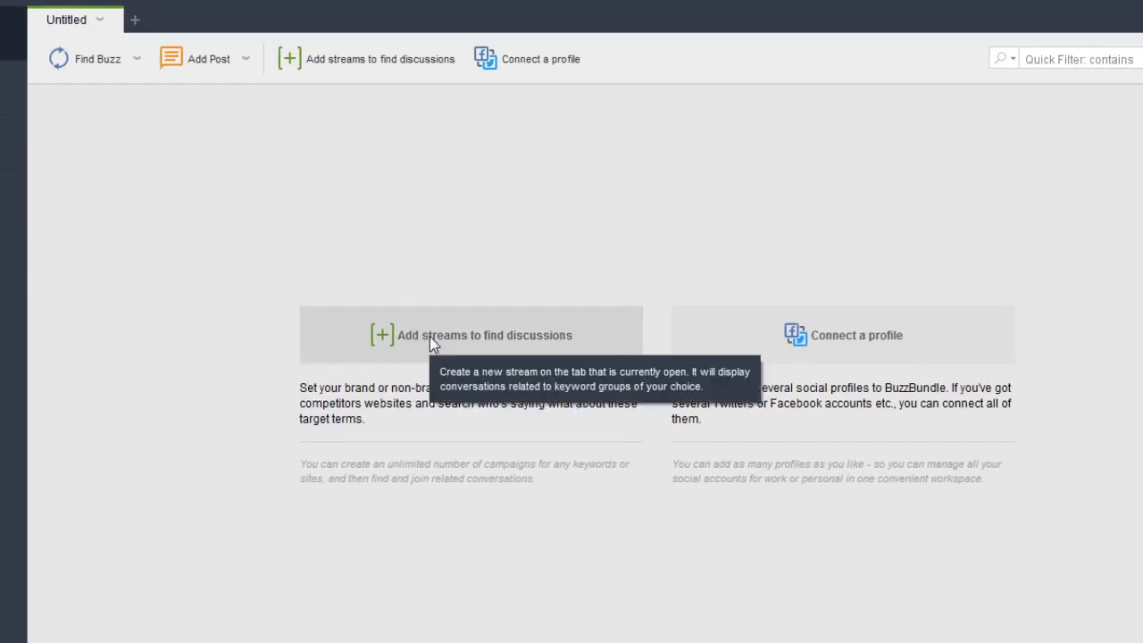
Create a keyword group and enter photography keywords starting with 'photography tutorials'.
click(472, 336)
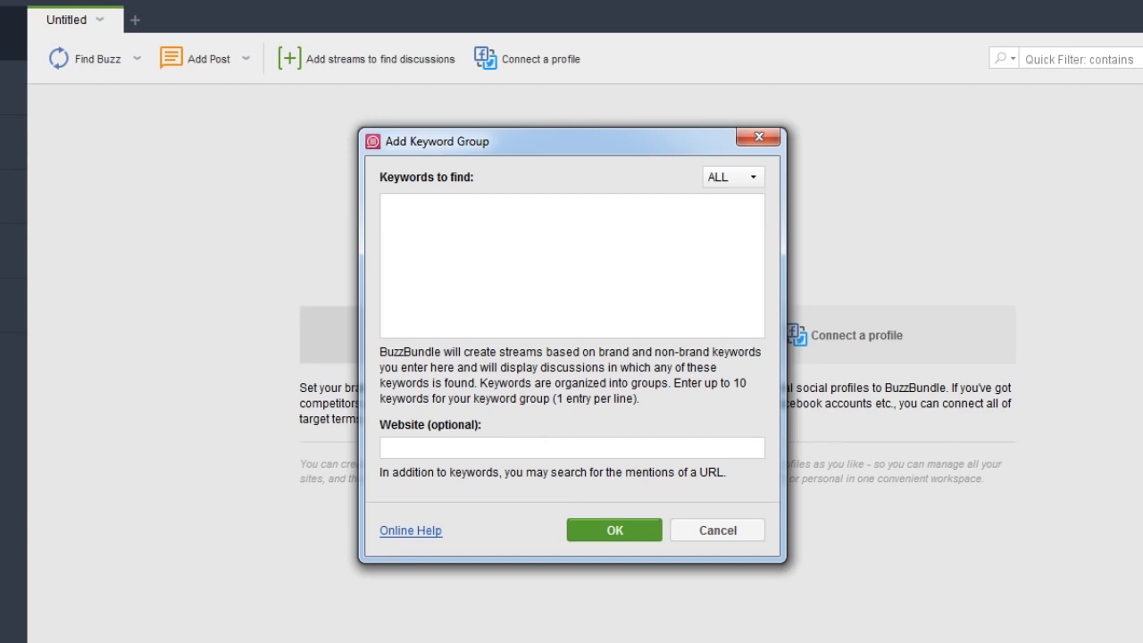
mouse_move(1068, 455)
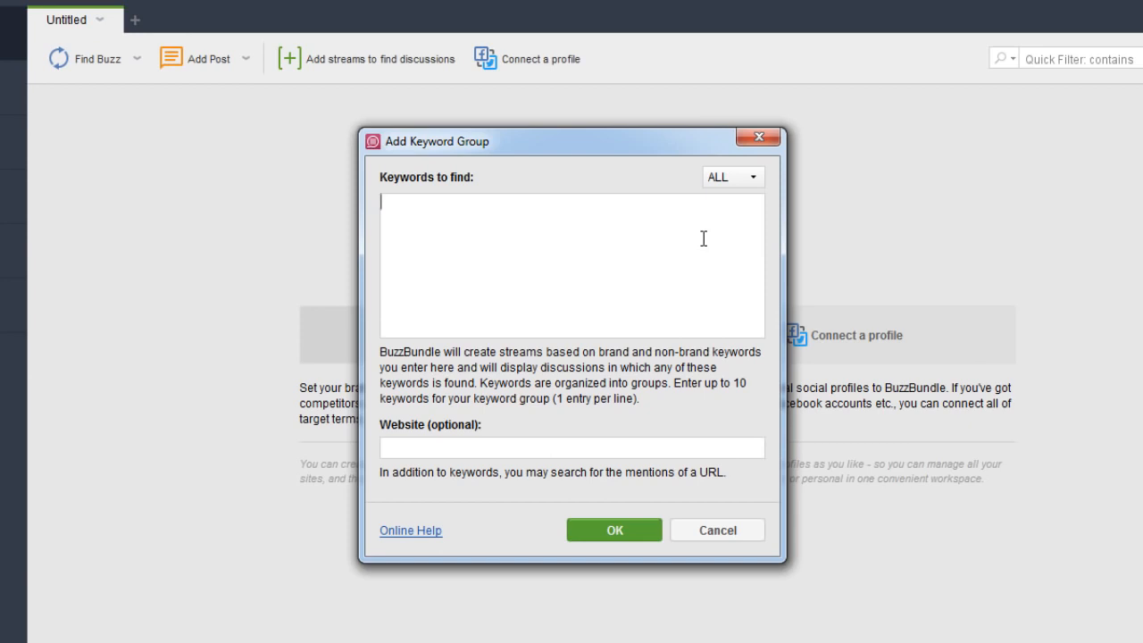
text(photography tutorials)
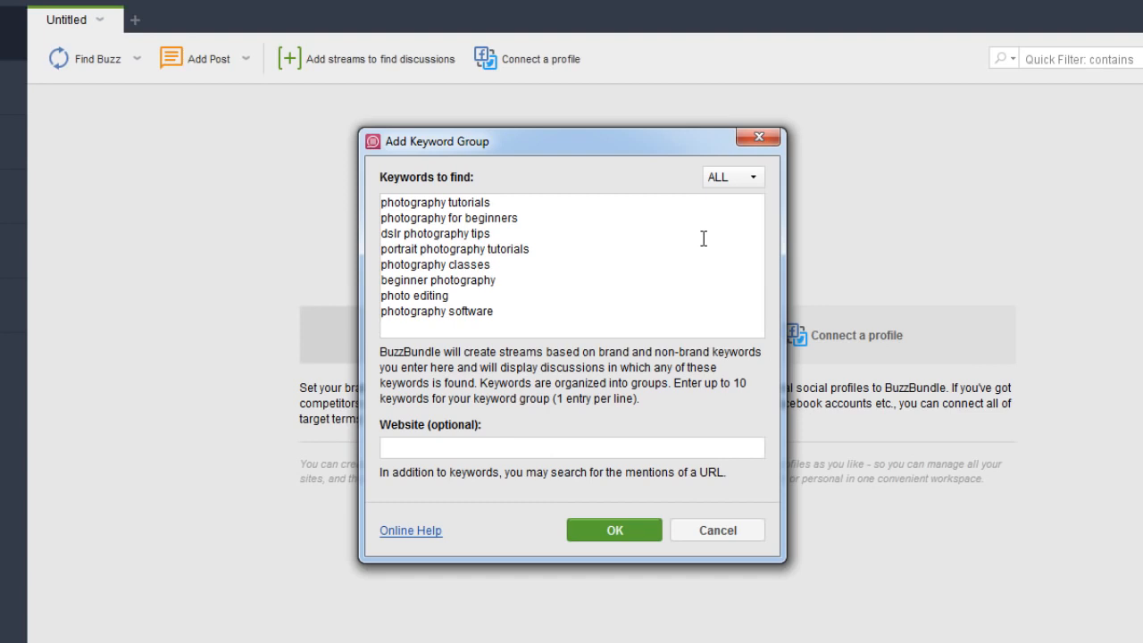
mouse_move(597, 455)
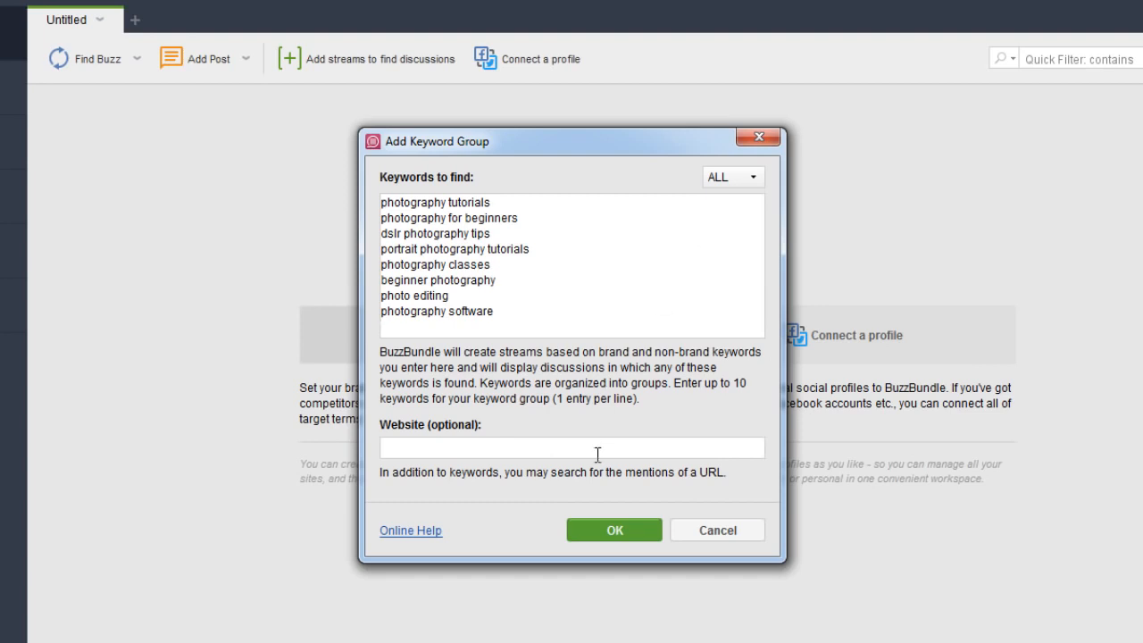
click(572, 446)
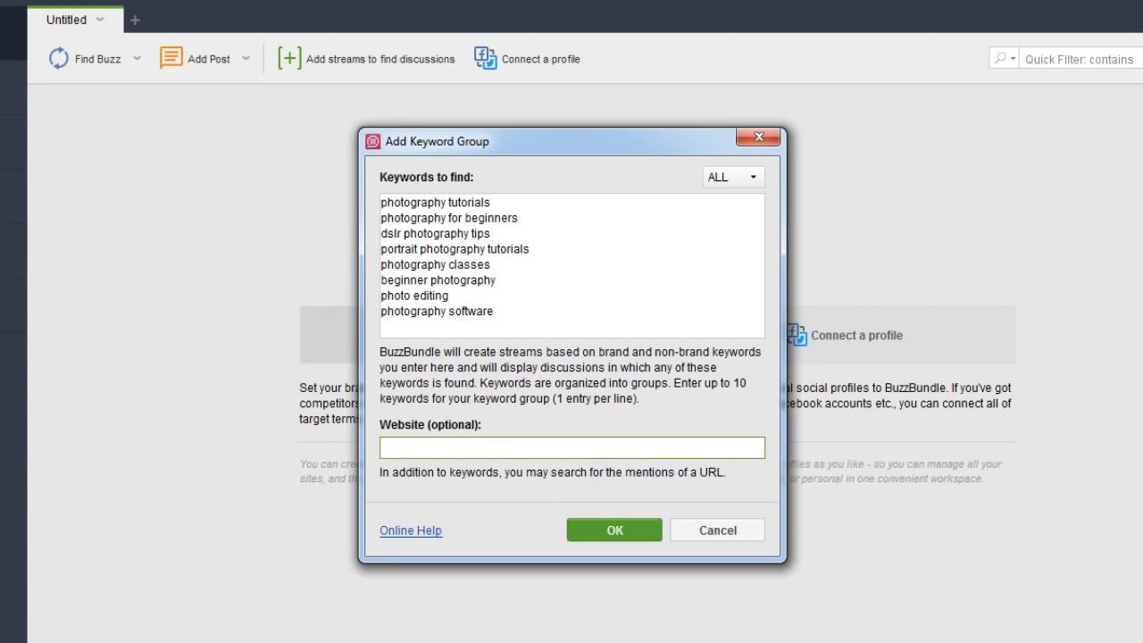
mouse_move(182, 564)
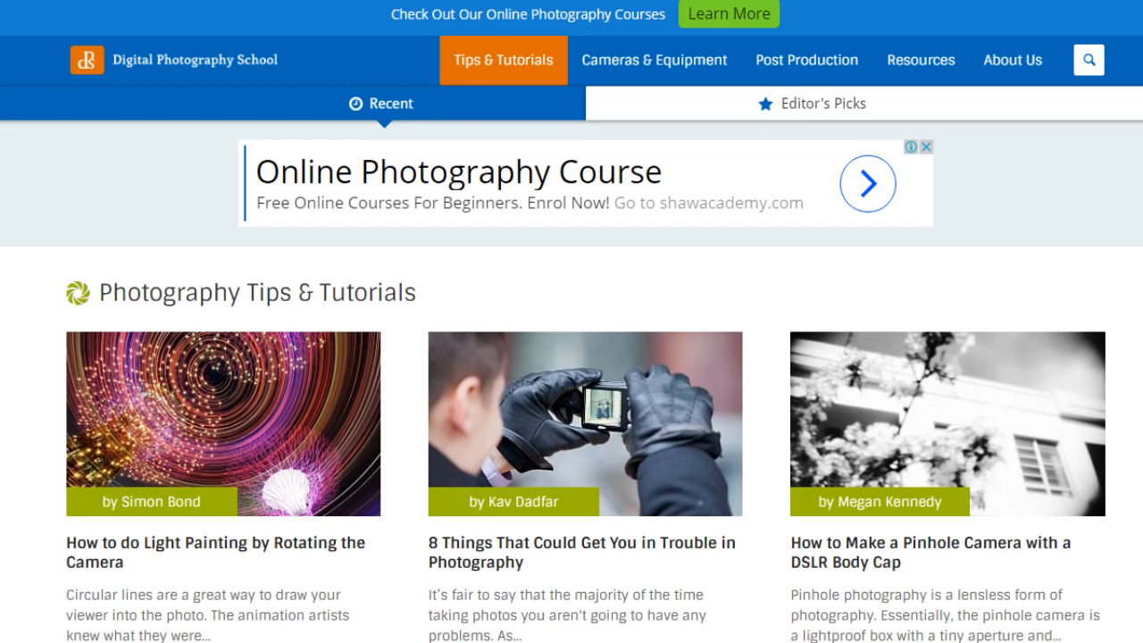
mouse_move(78, 29)
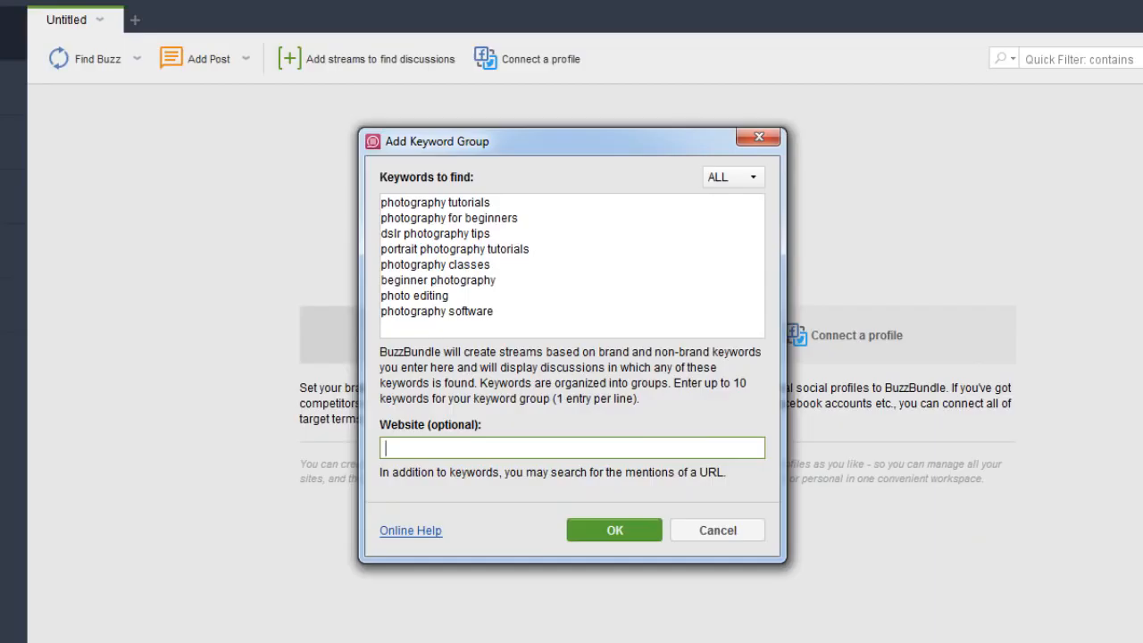
text(http://digital-photography-school.com/tips/)
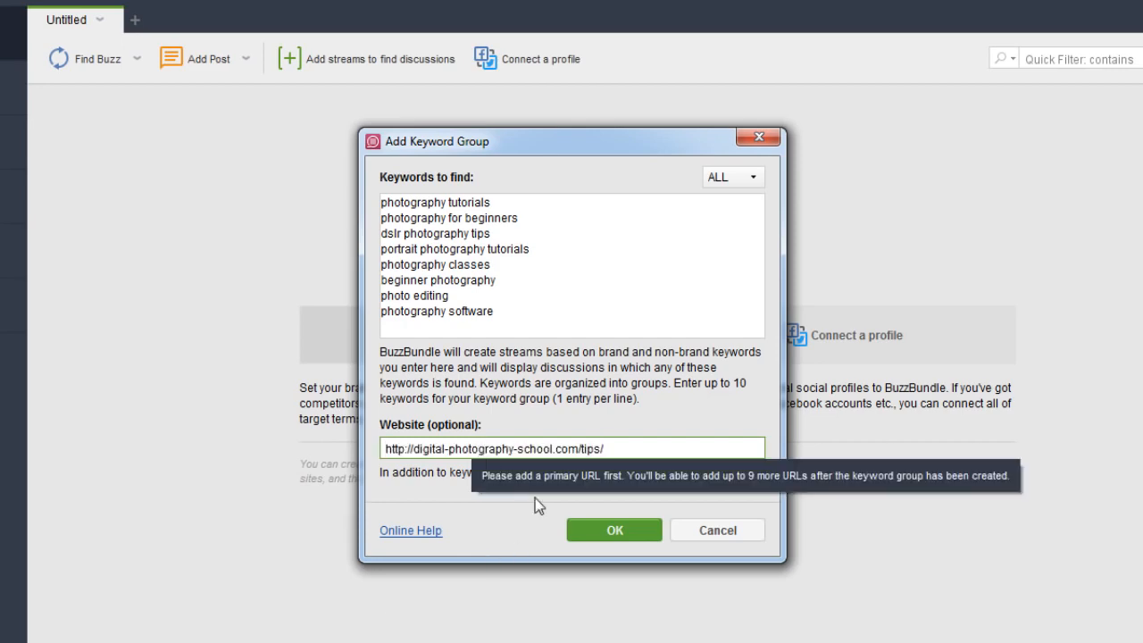
click(614, 529)
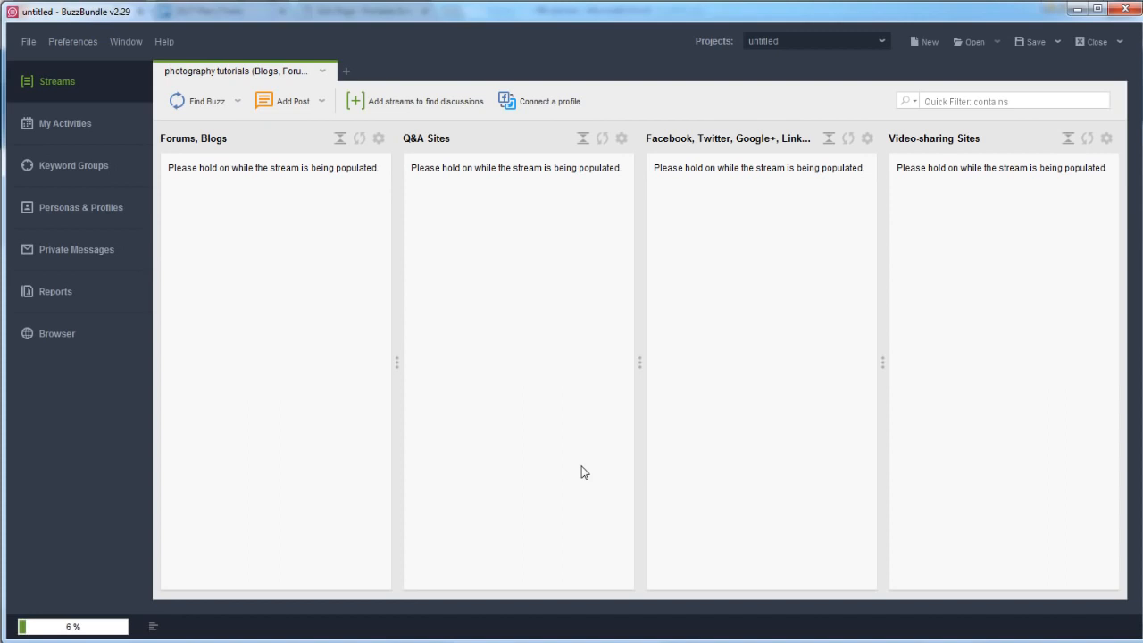
mouse_move(179, 147)
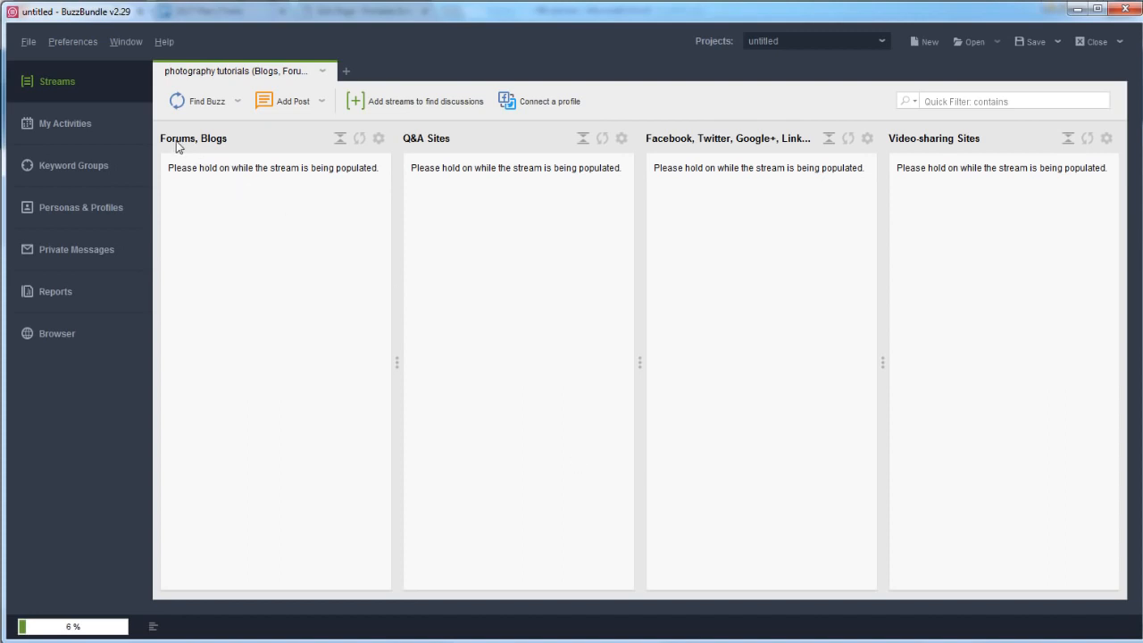
mouse_move(425, 158)
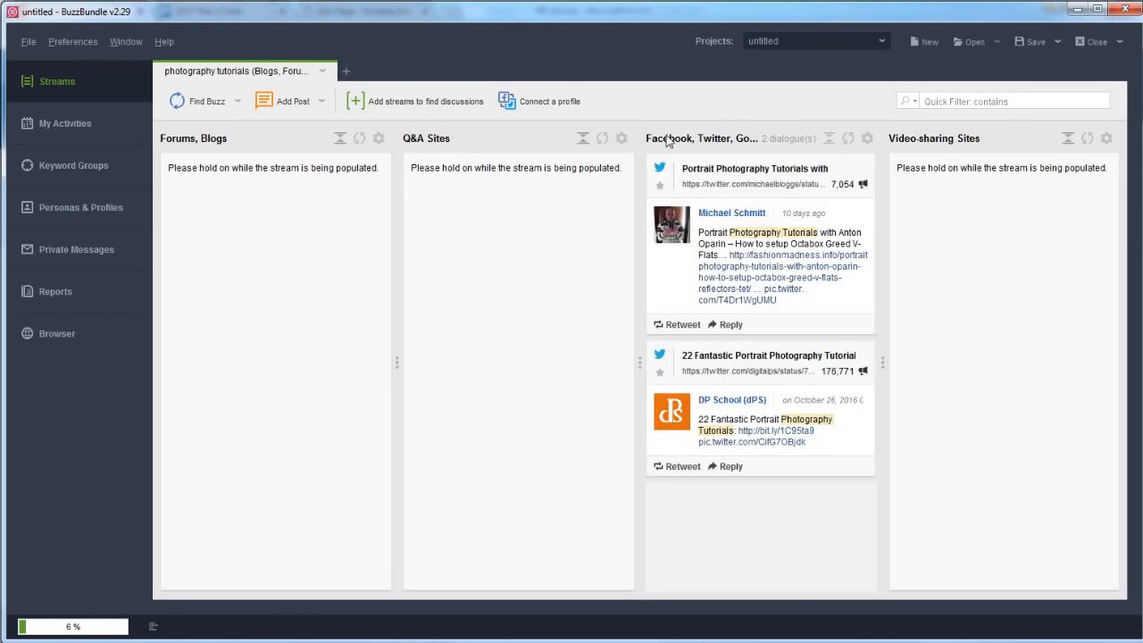
mouse_move(683, 150)
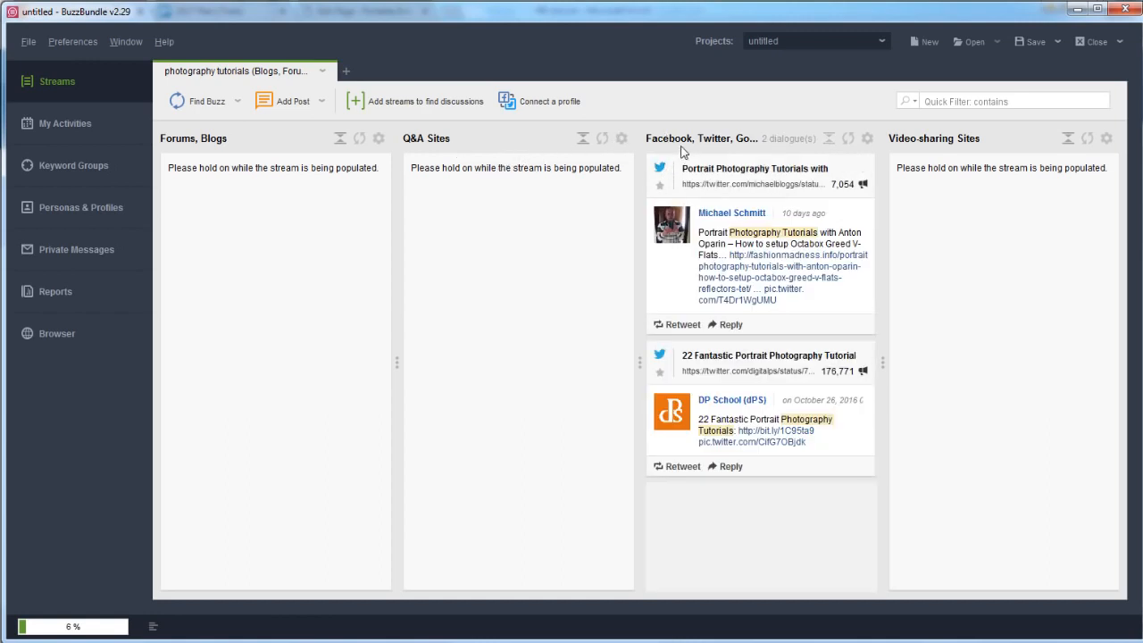
mouse_move(682, 152)
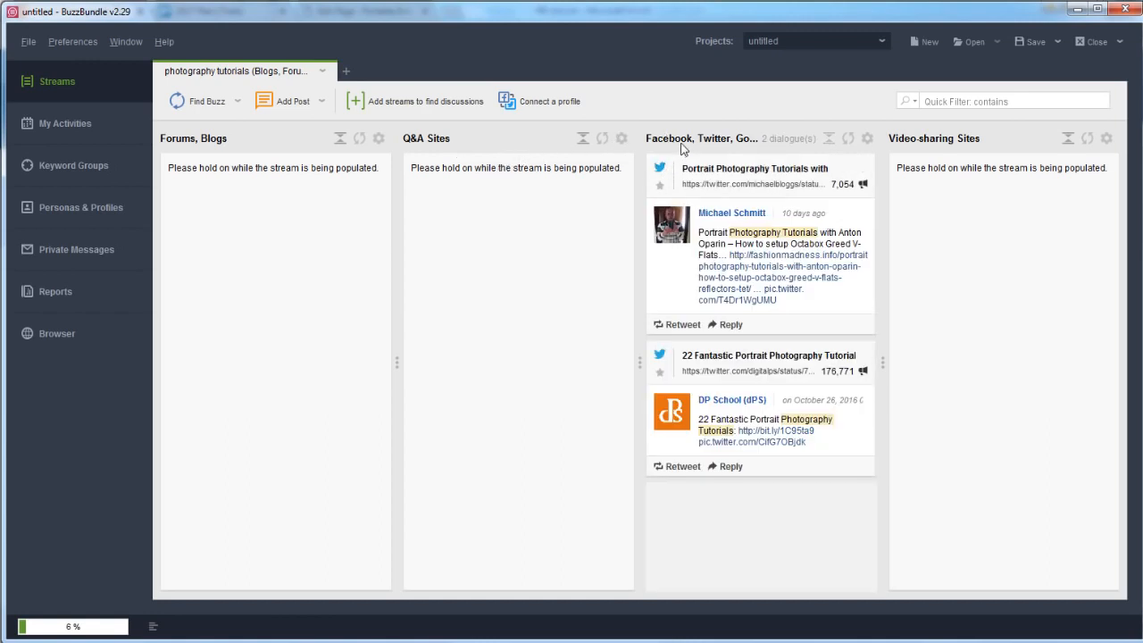
mouse_move(954, 151)
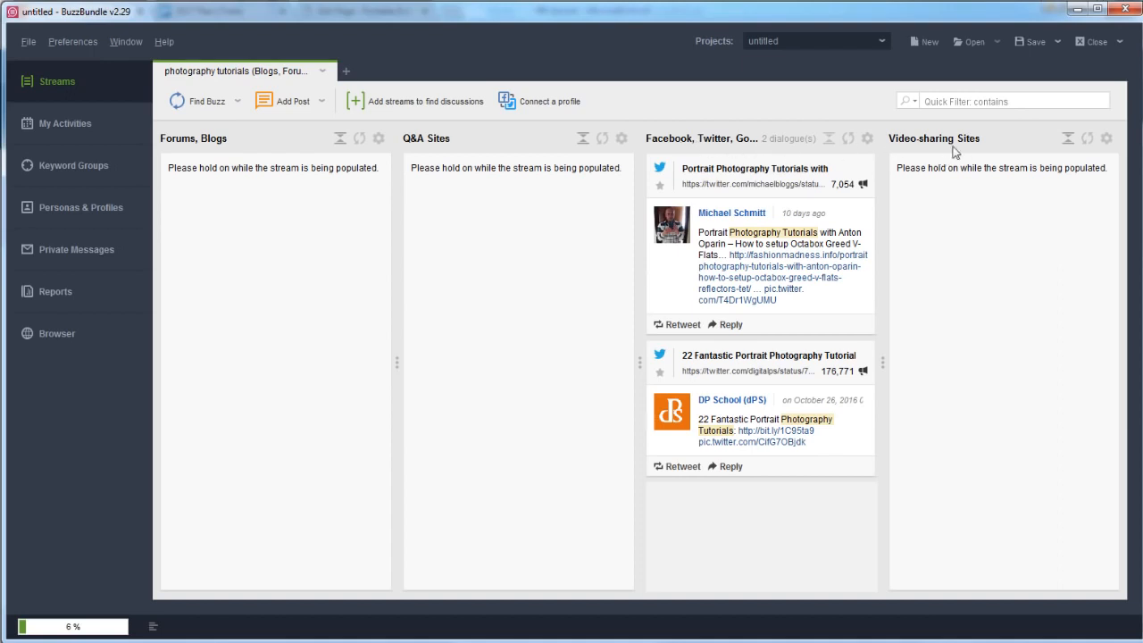
mouse_move(976, 147)
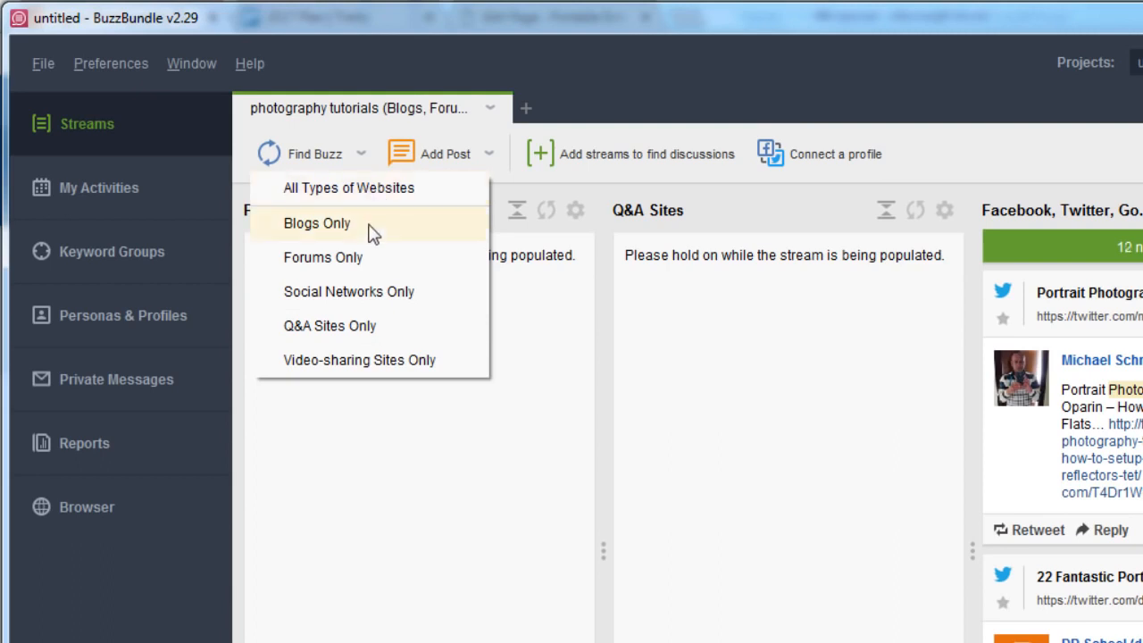
mouse_move(446, 325)
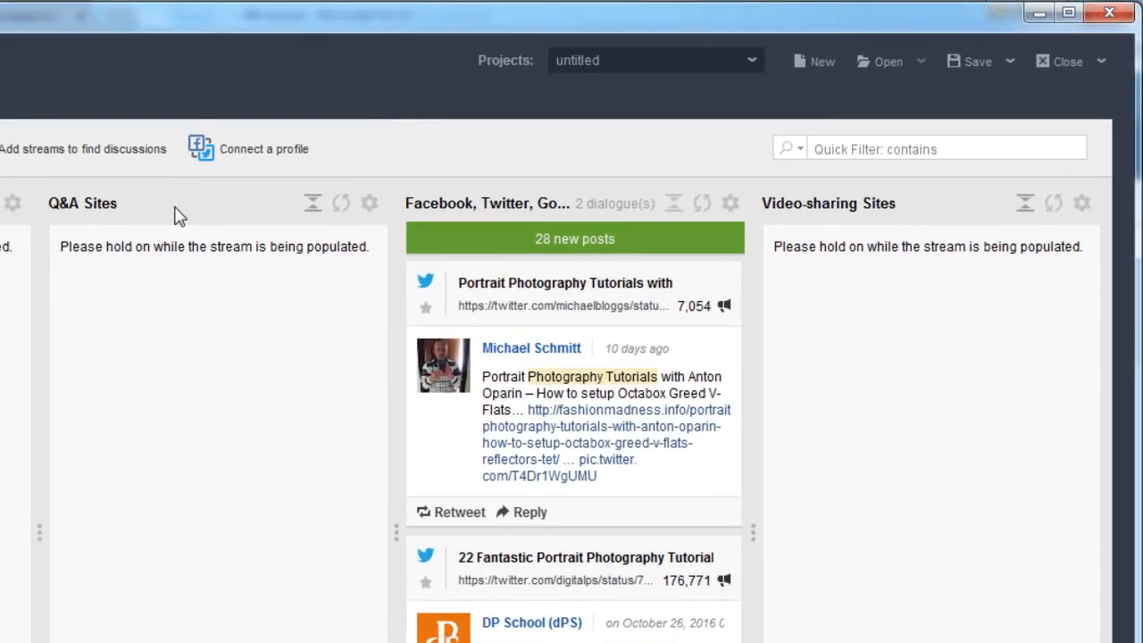
mouse_move(575, 246)
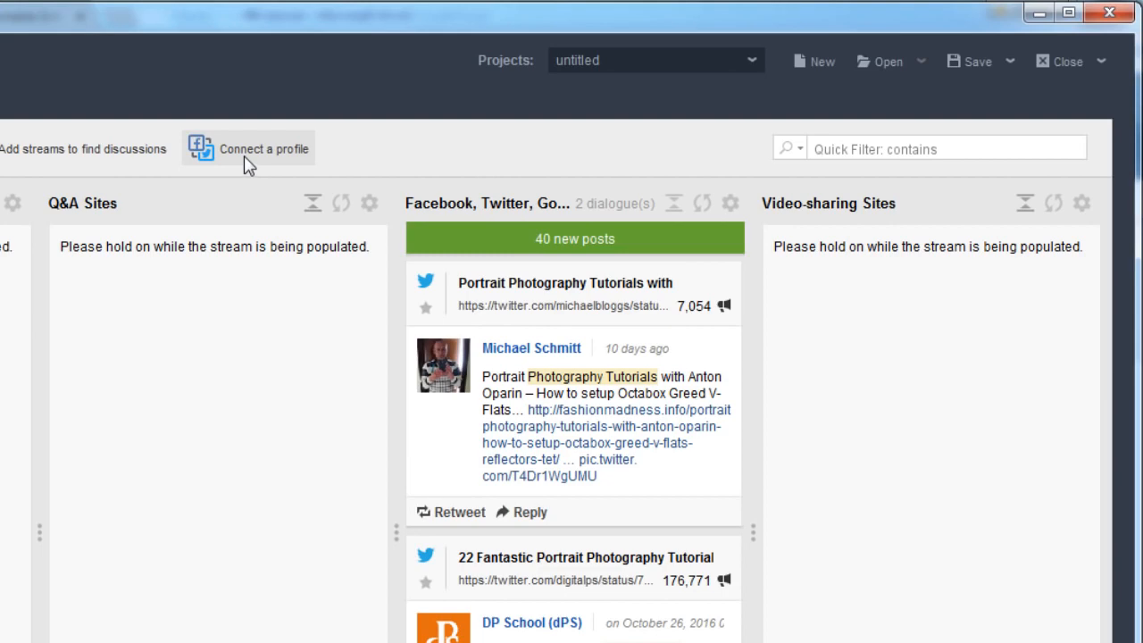
Start connecting a Facebook profile with its Timeline stream, reaching the credentials step.
click(248, 149)
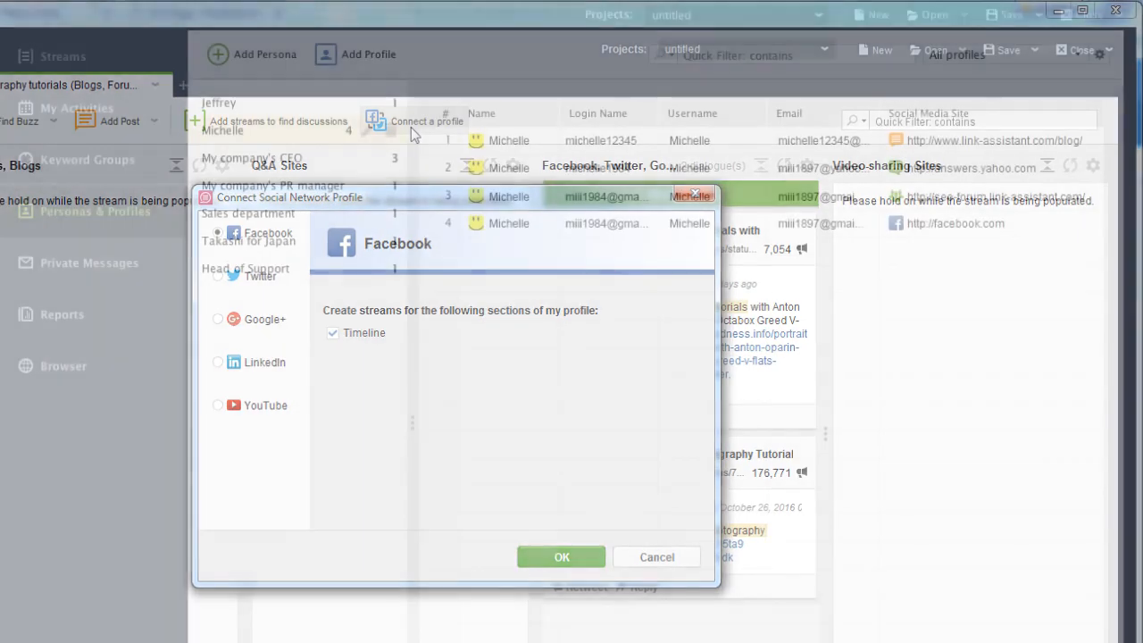
click(560, 557)
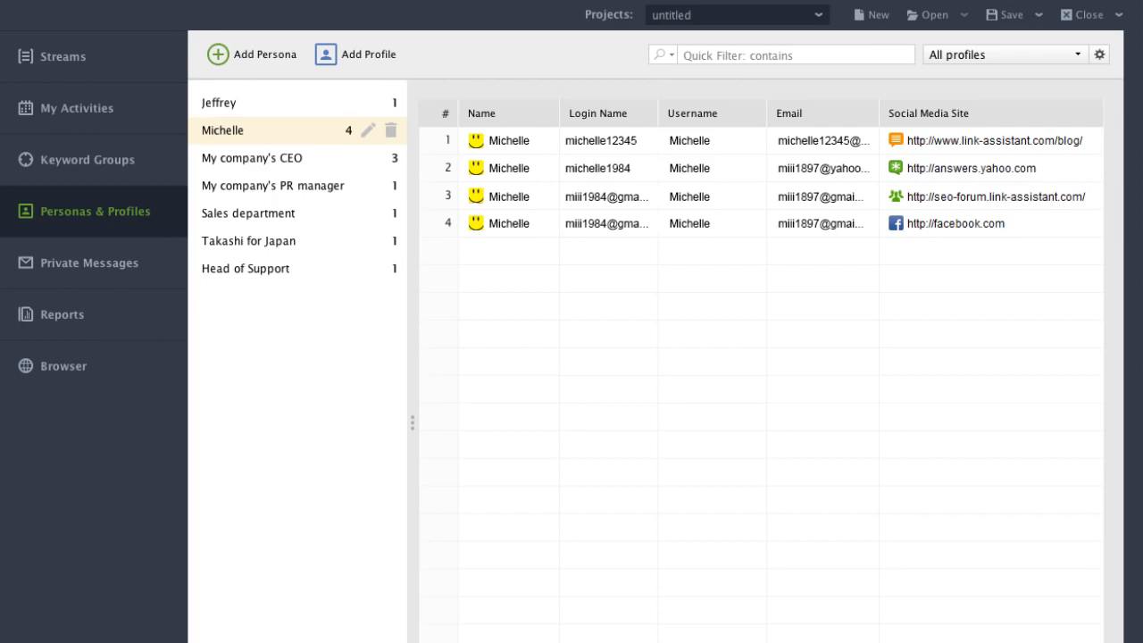
click(414, 122)
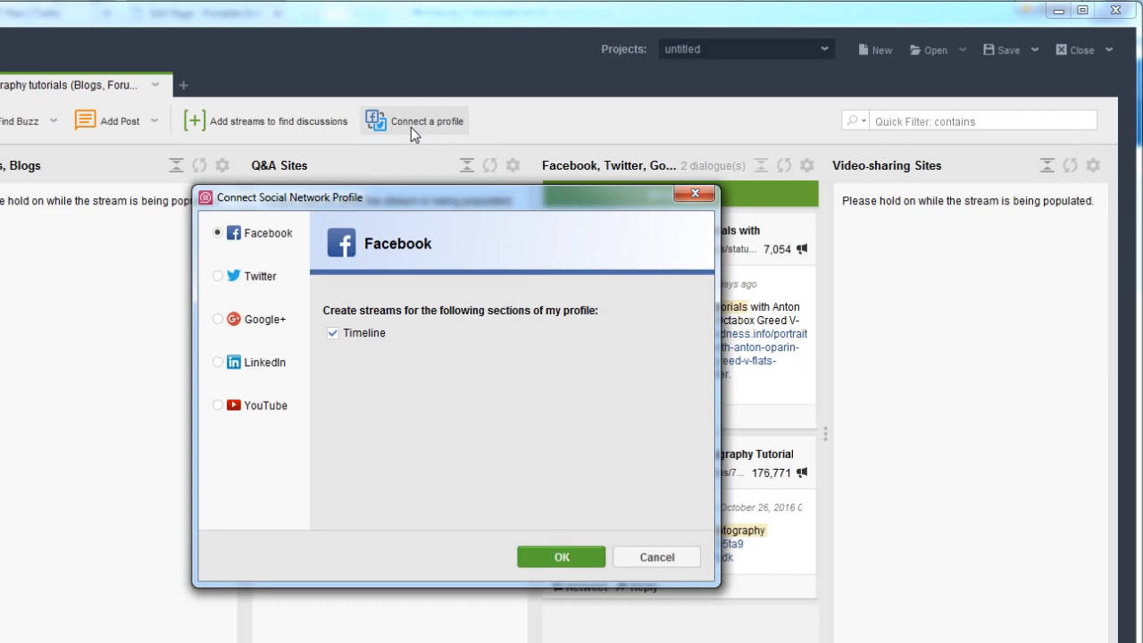
click(561, 558)
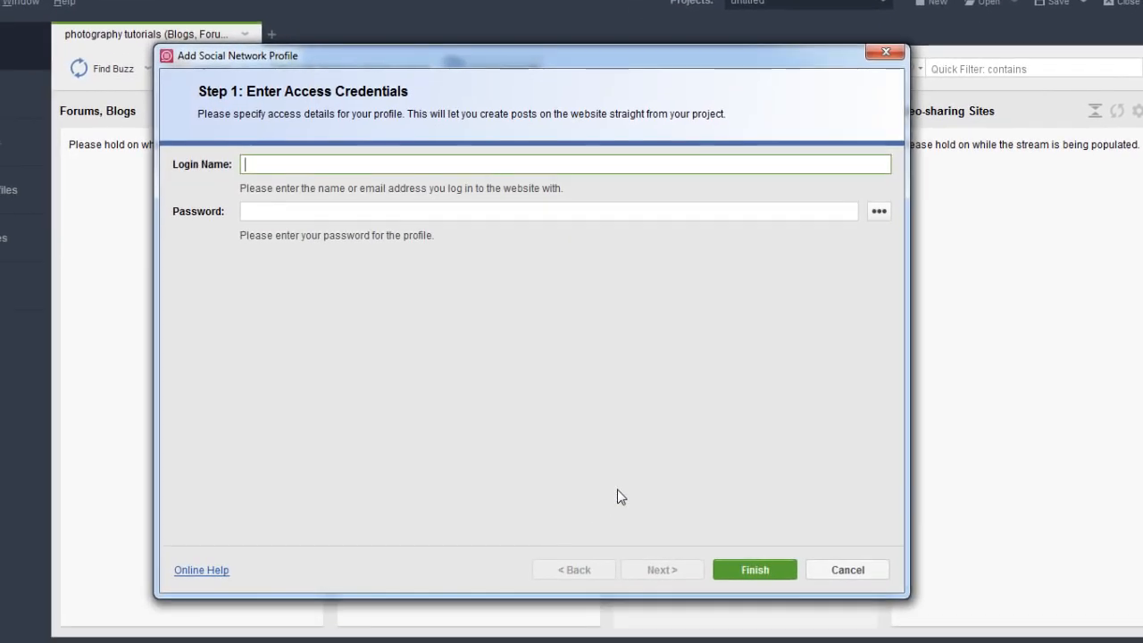
mouse_move(607, 485)
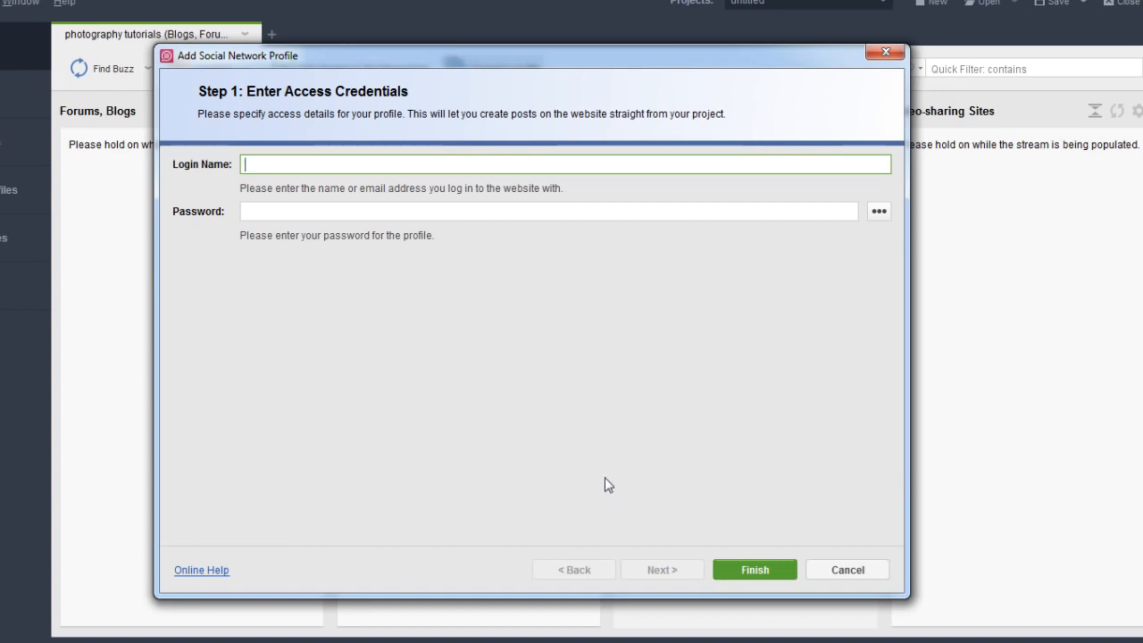
mouse_move(754, 493)
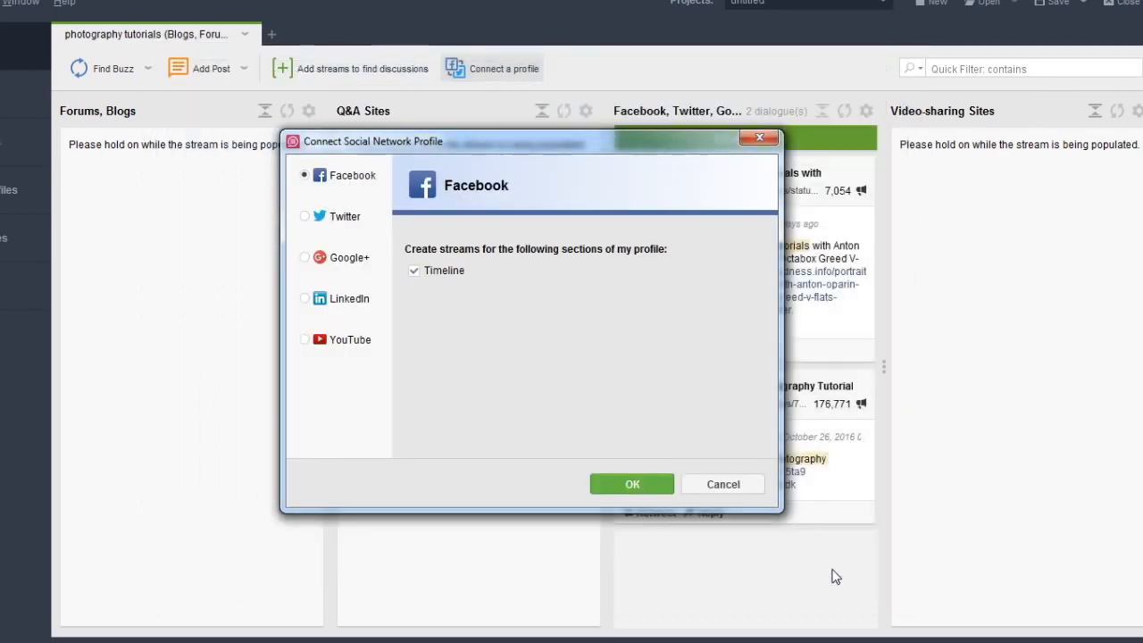
Cancel the connection and start a new post targeting both Facebook and Twitter.
click(632, 482)
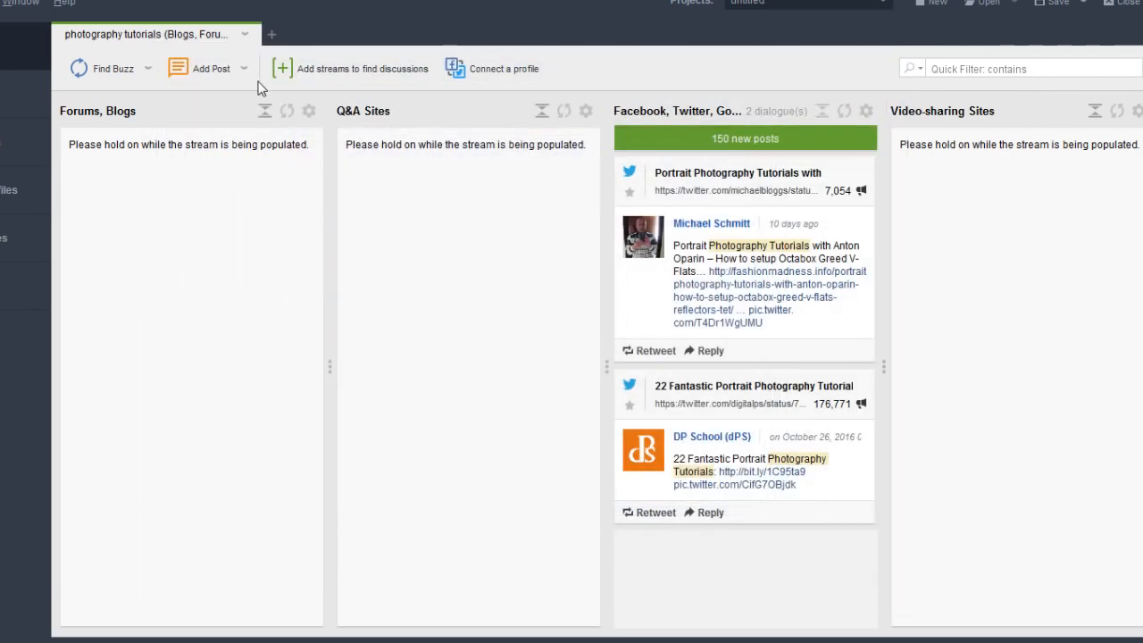
click(243, 68)
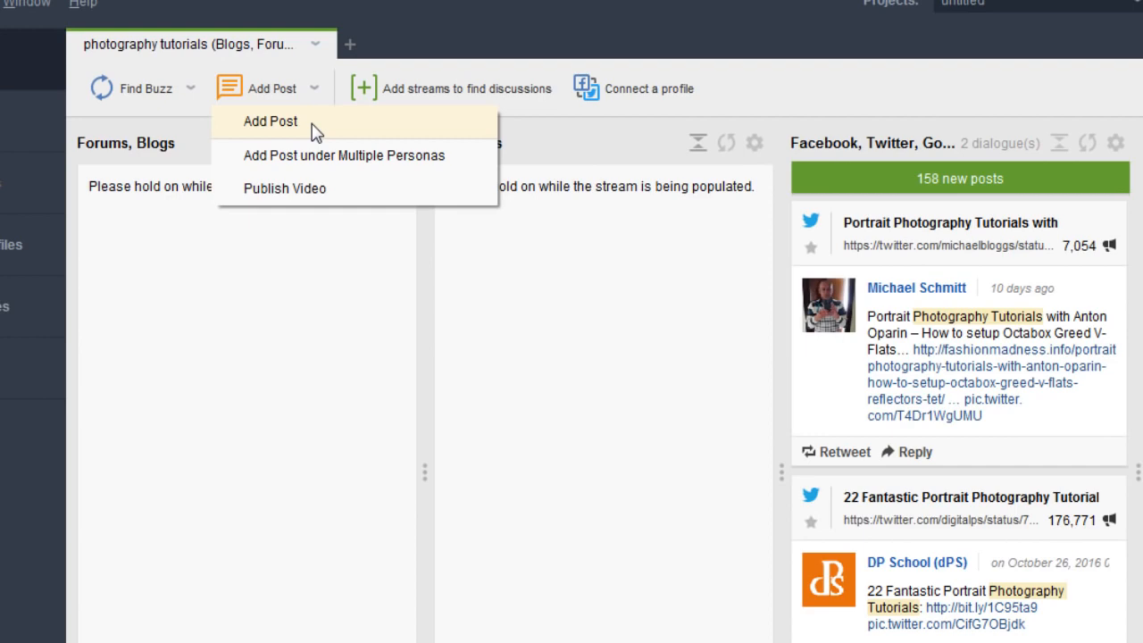
click(270, 121)
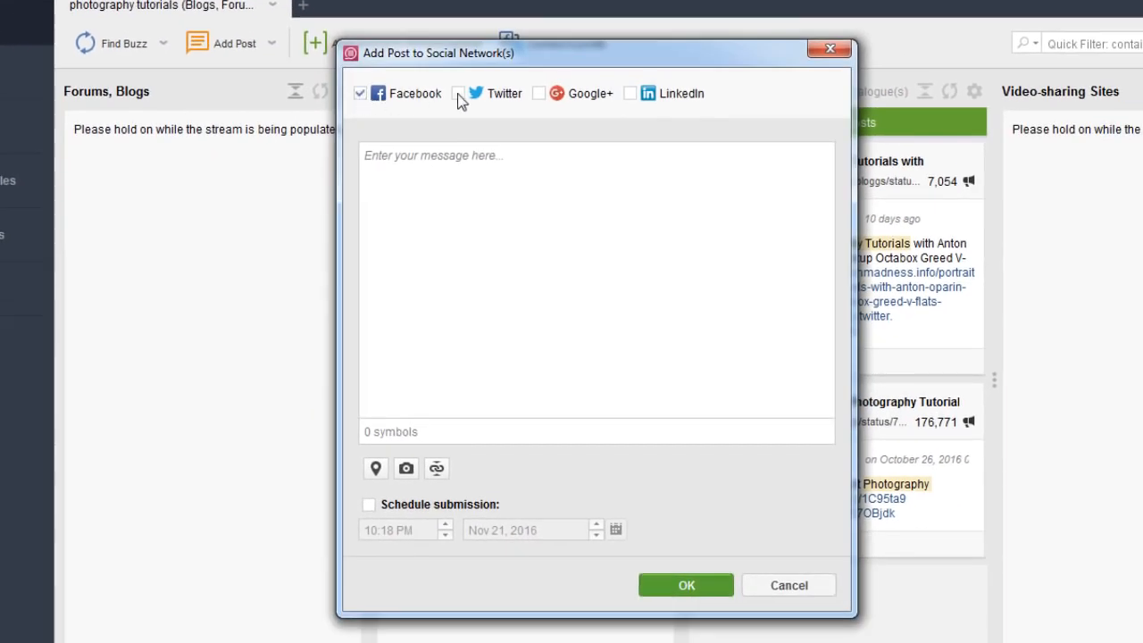
click(457, 93)
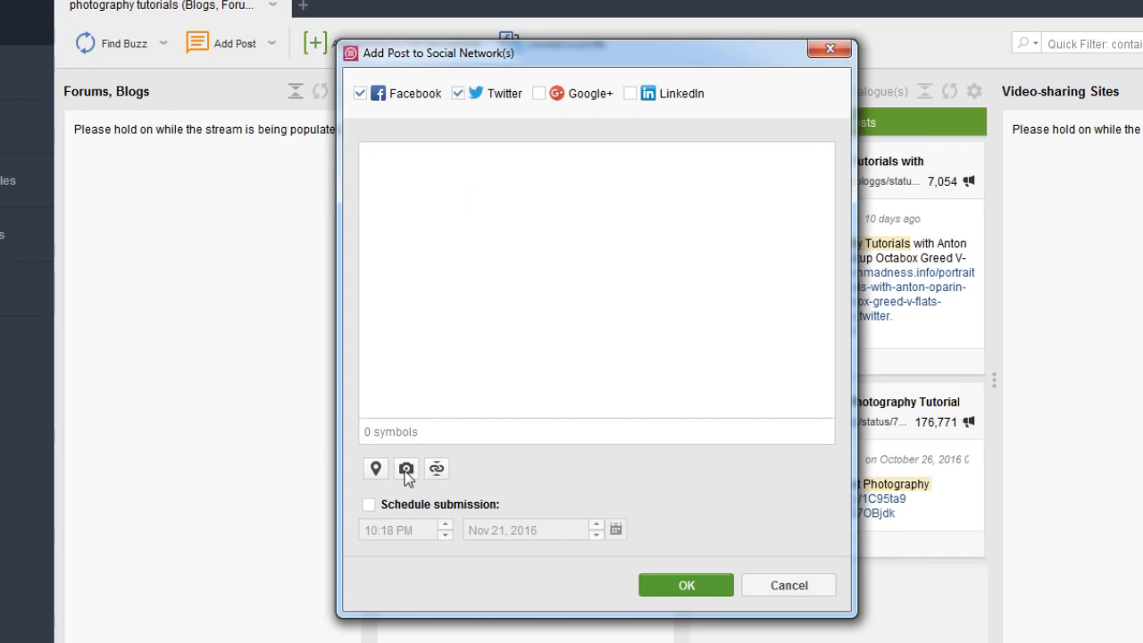
mouse_move(685, 586)
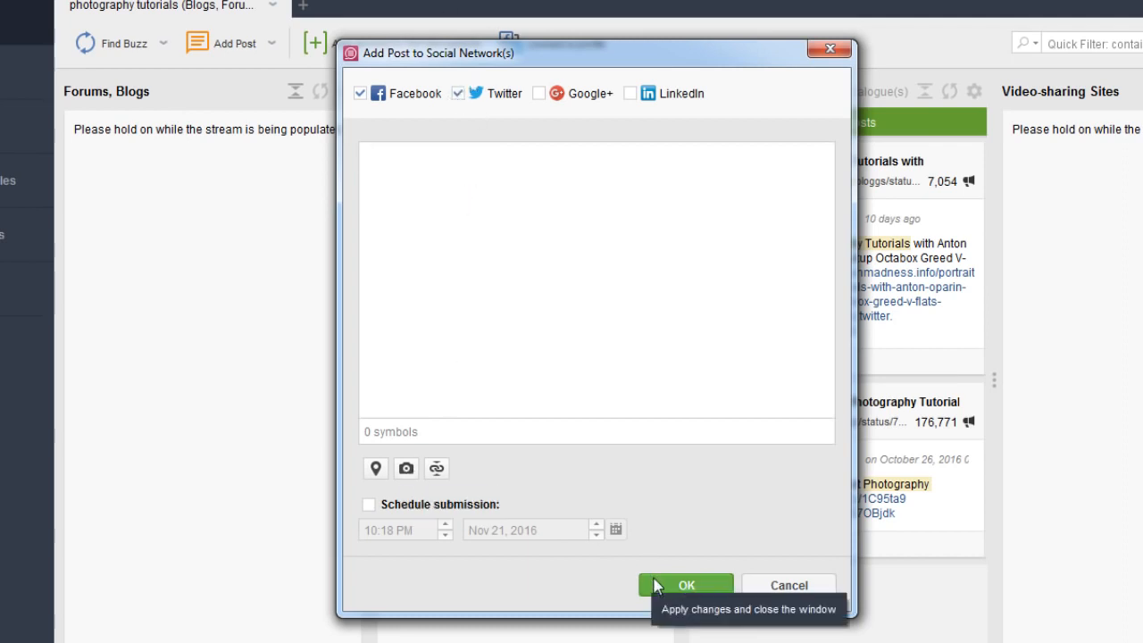
mouse_move(368, 510)
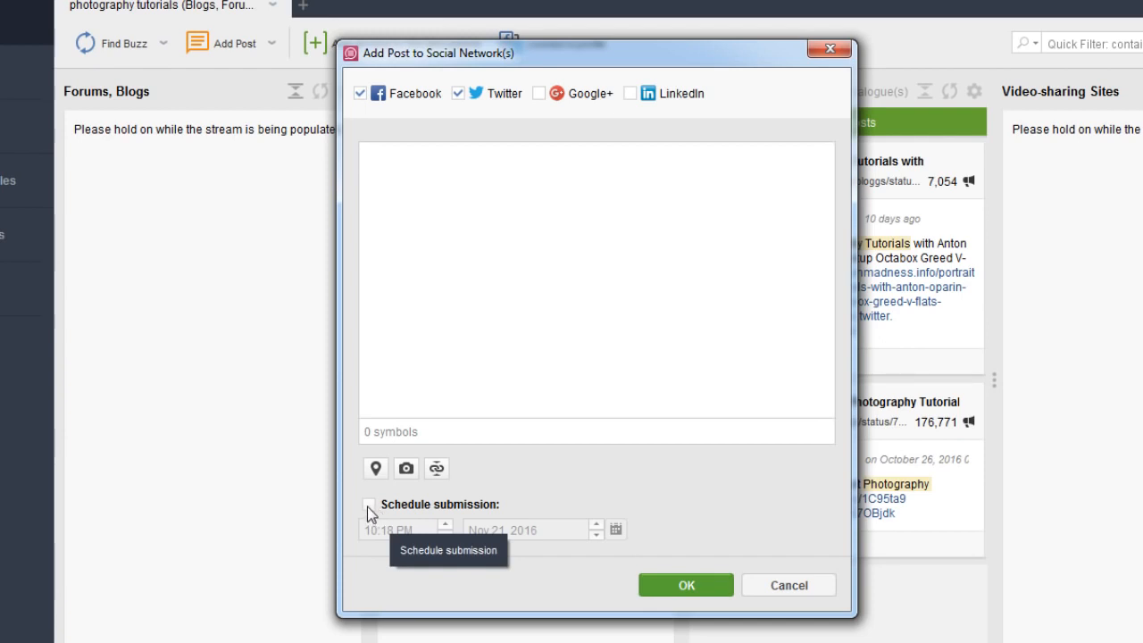
Enable scheduled submission for the post (10:18 PM, Nov 21, 2016).
click(368, 503)
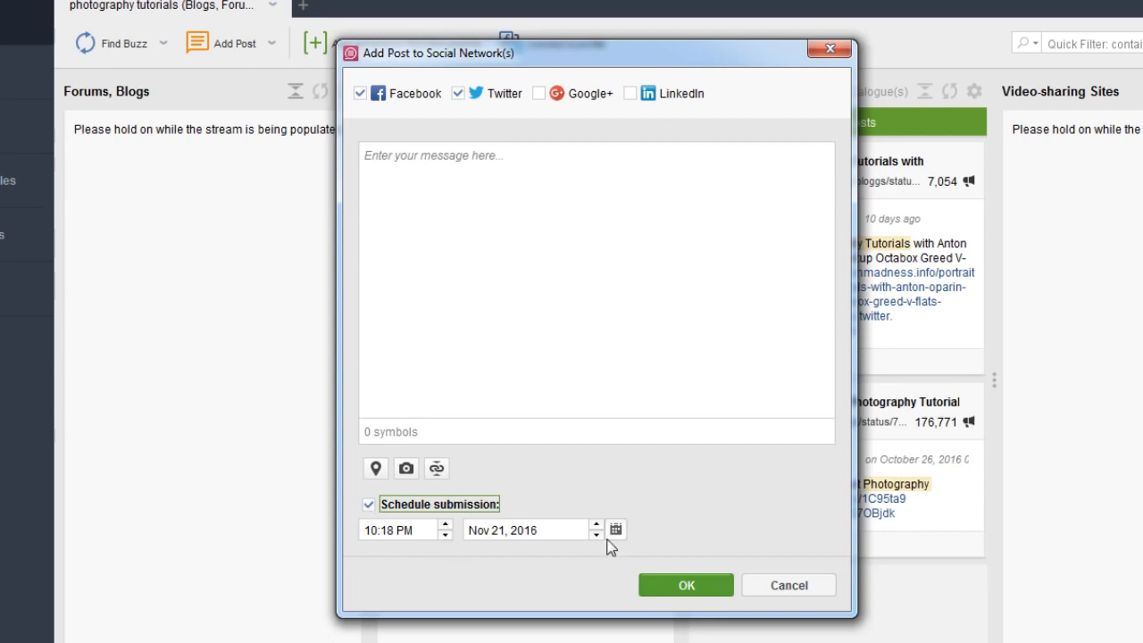
mouse_move(754, 579)
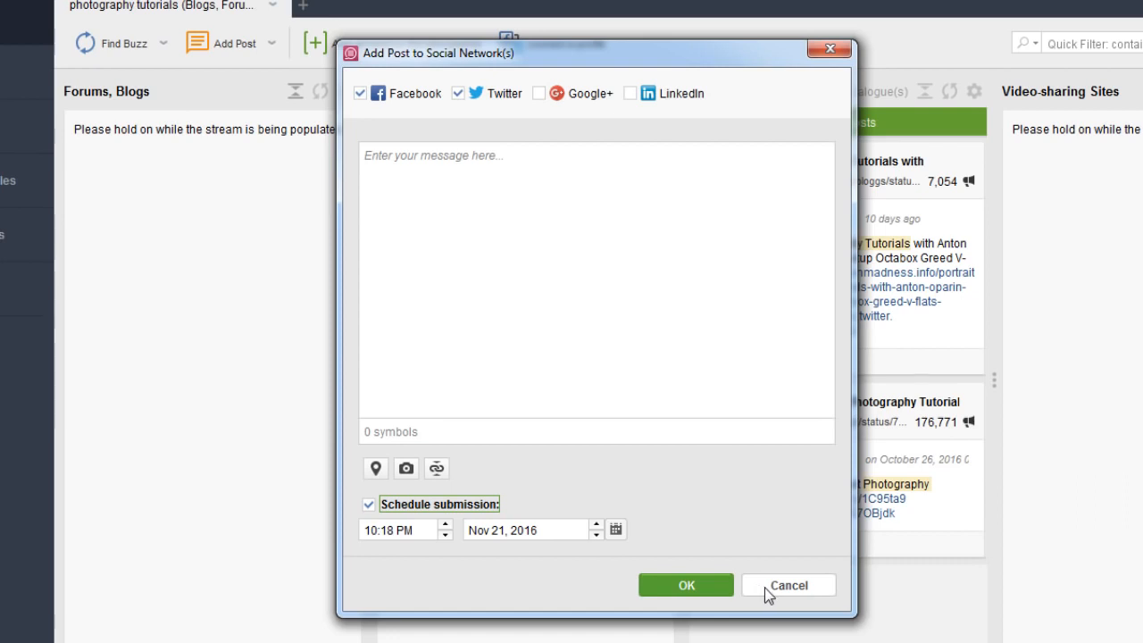
mouse_move(790, 586)
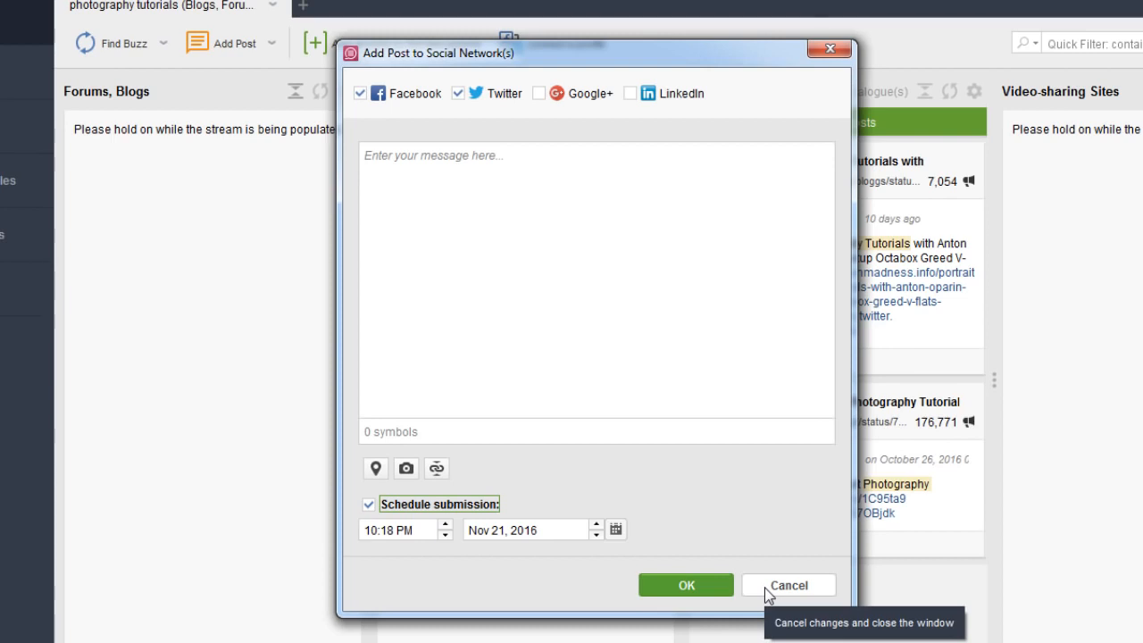
Cancel the post without sending it, returning to the photography tutorials streams.
click(790, 586)
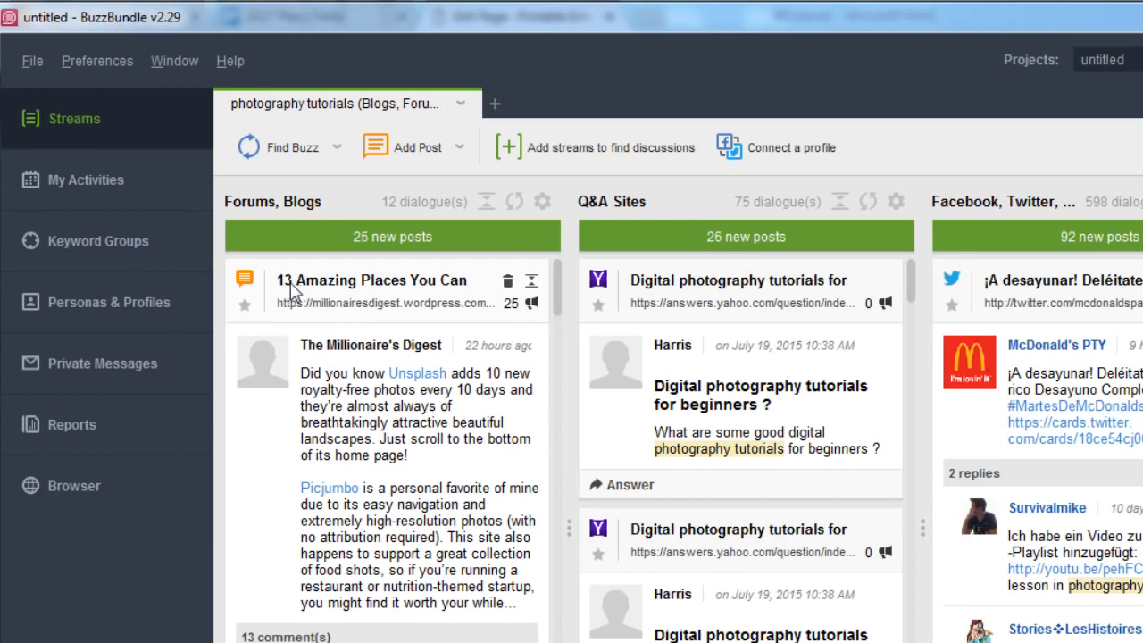
scroll(down, 3)
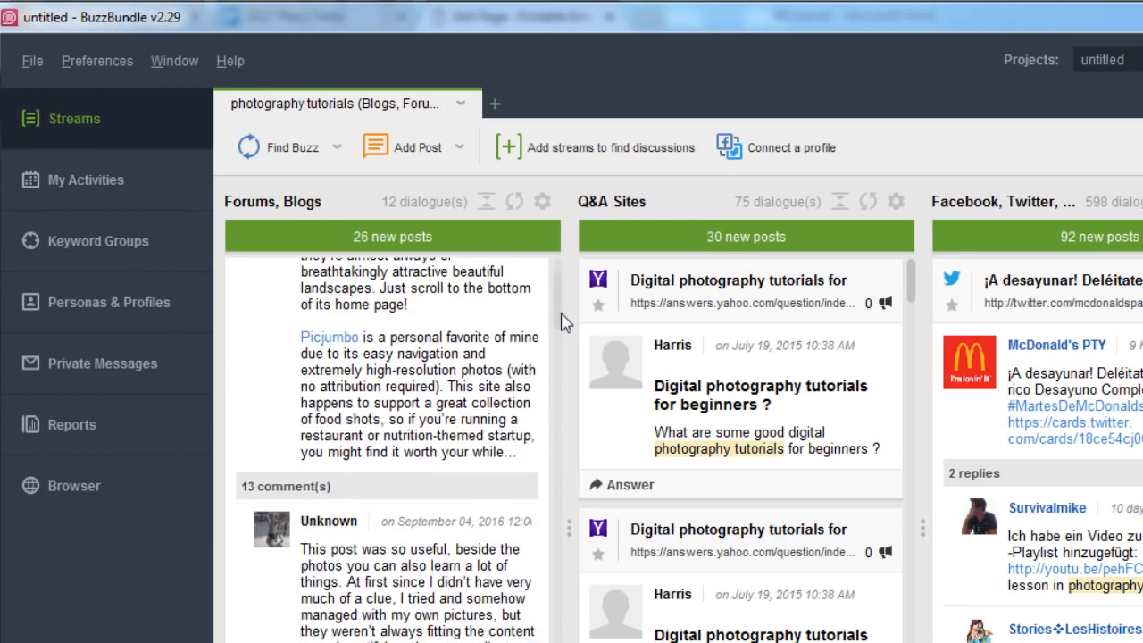
scroll(down, 3)
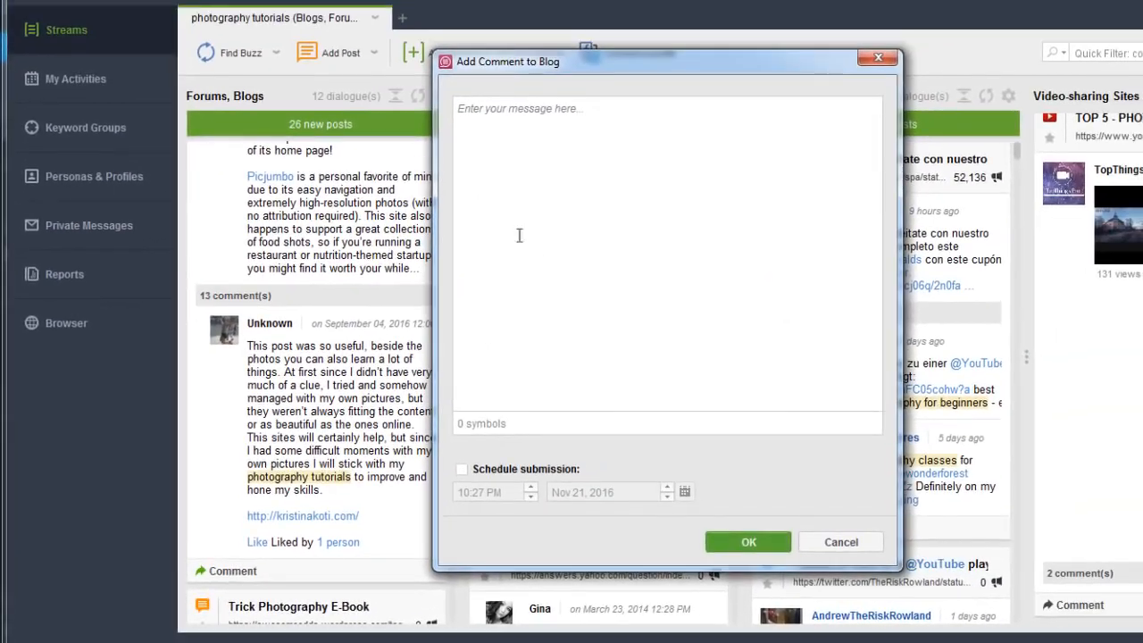
mouse_move(461, 468)
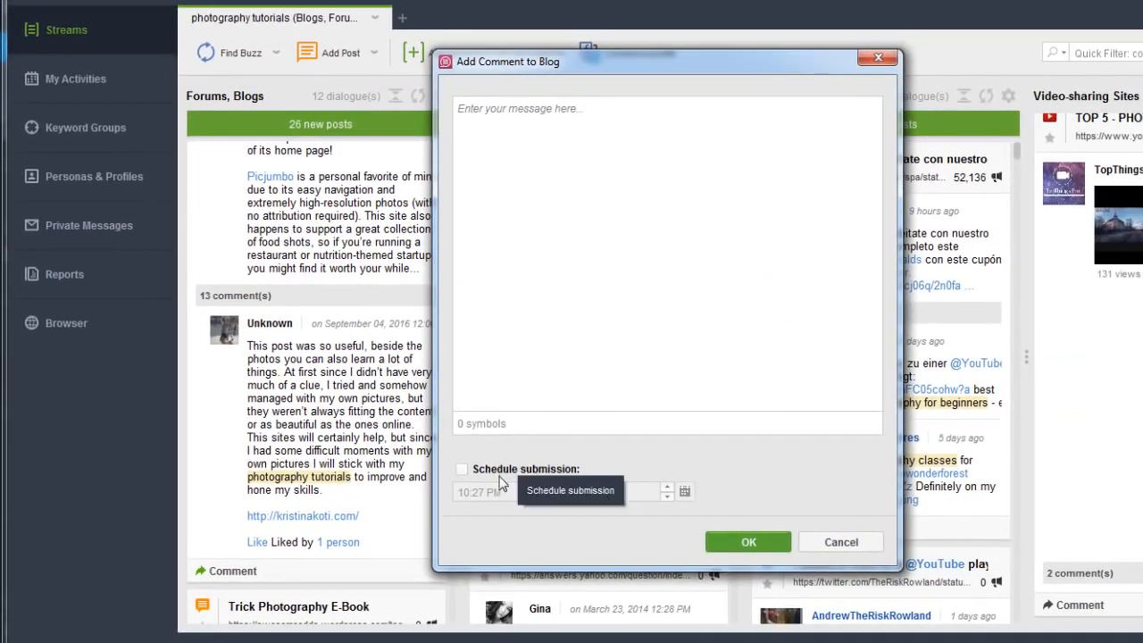
mouse_move(527, 493)
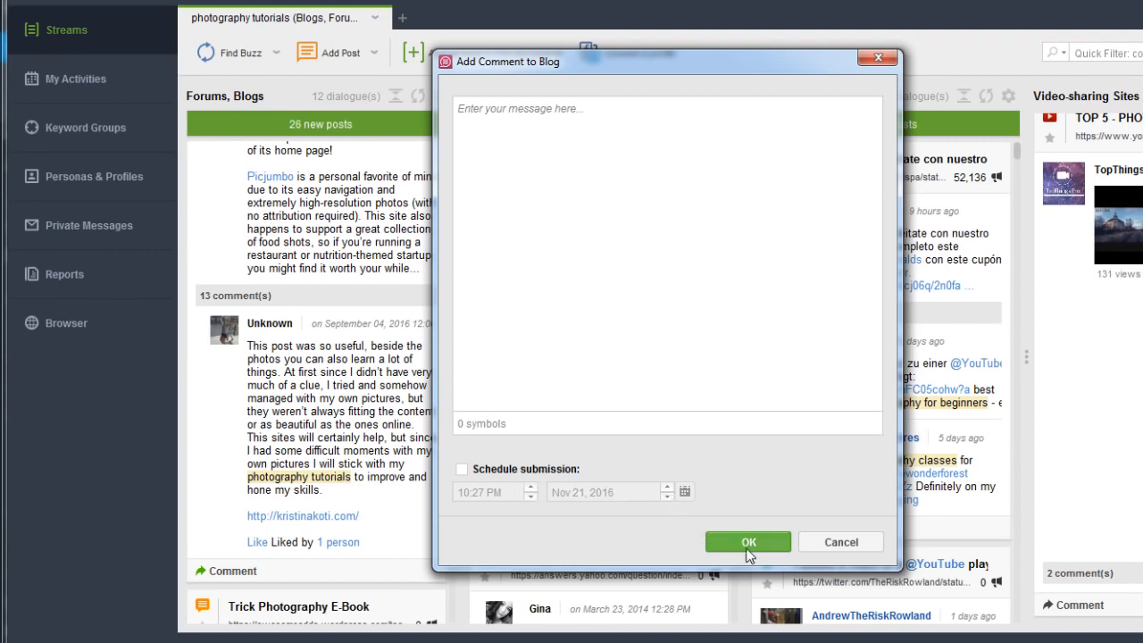
mouse_move(839, 543)
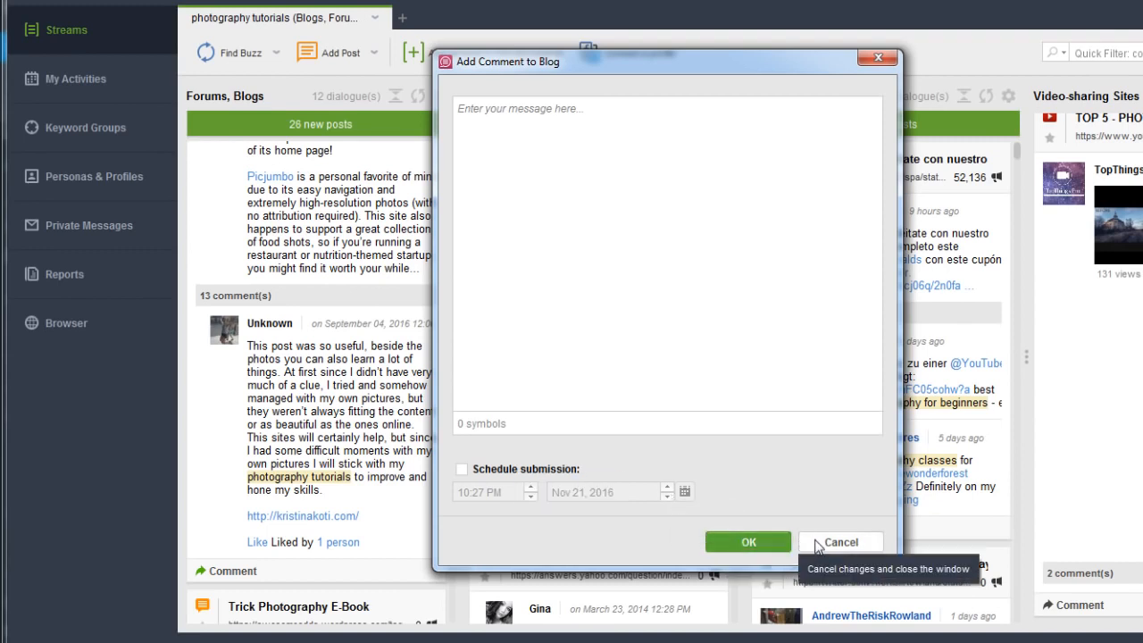
click(840, 543)
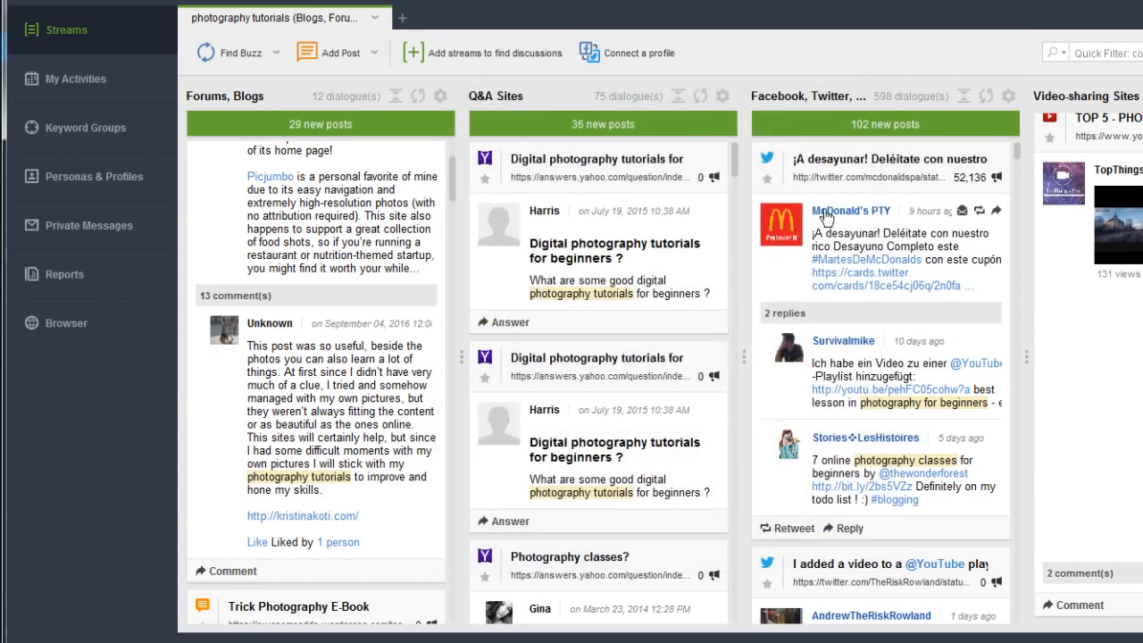
mouse_move(784, 529)
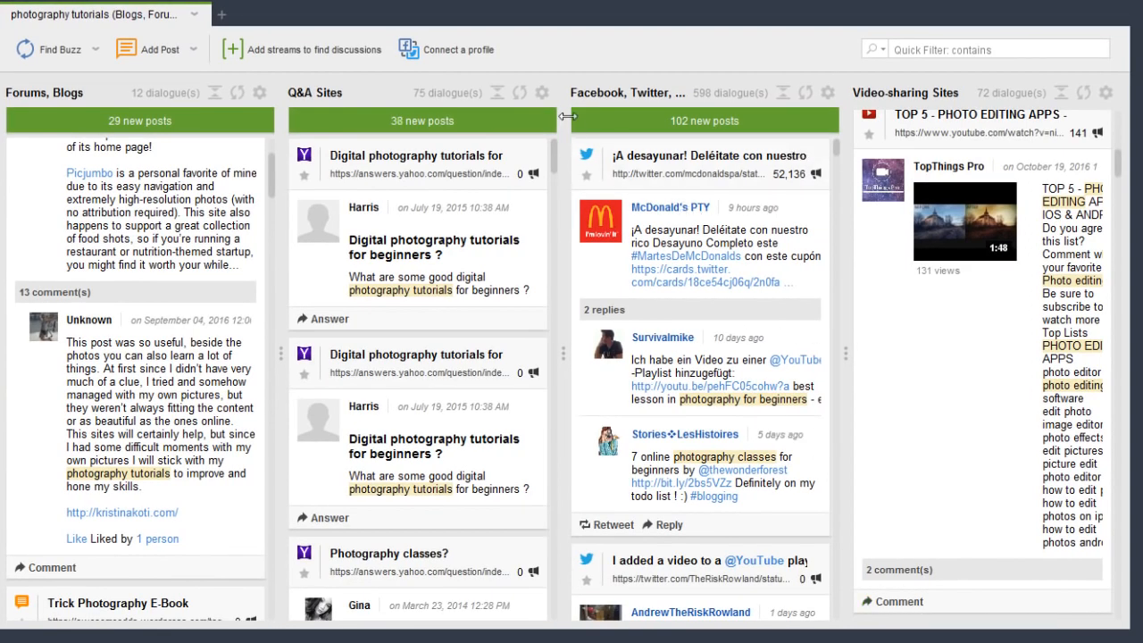
Show the Q&A Sites stream's sort, edit and remove options.
click(541, 93)
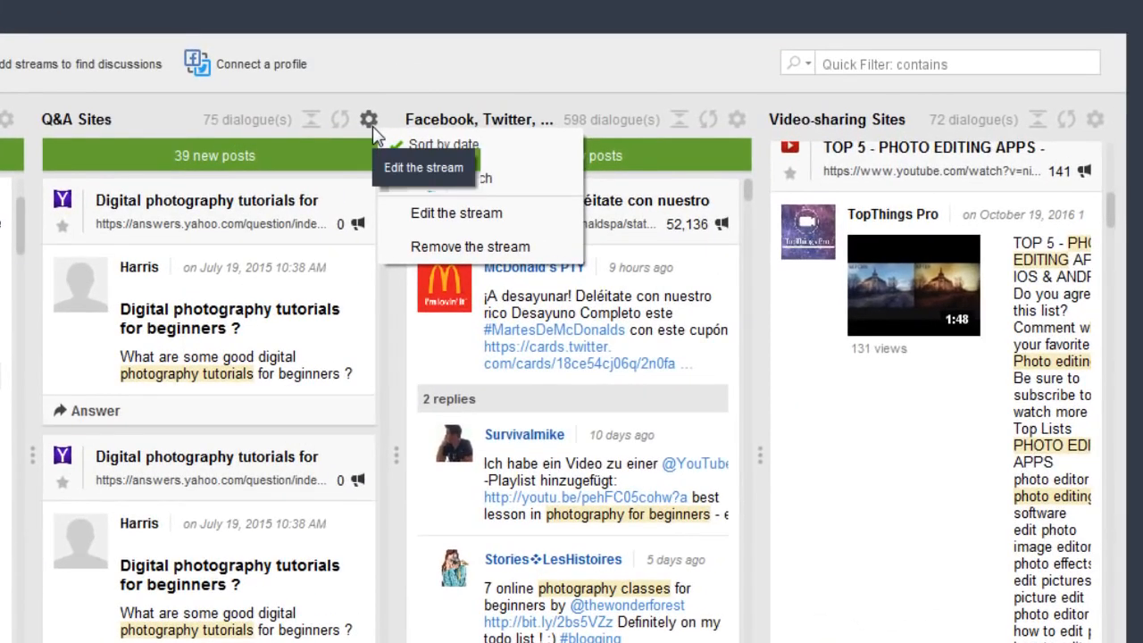
mouse_move(450, 179)
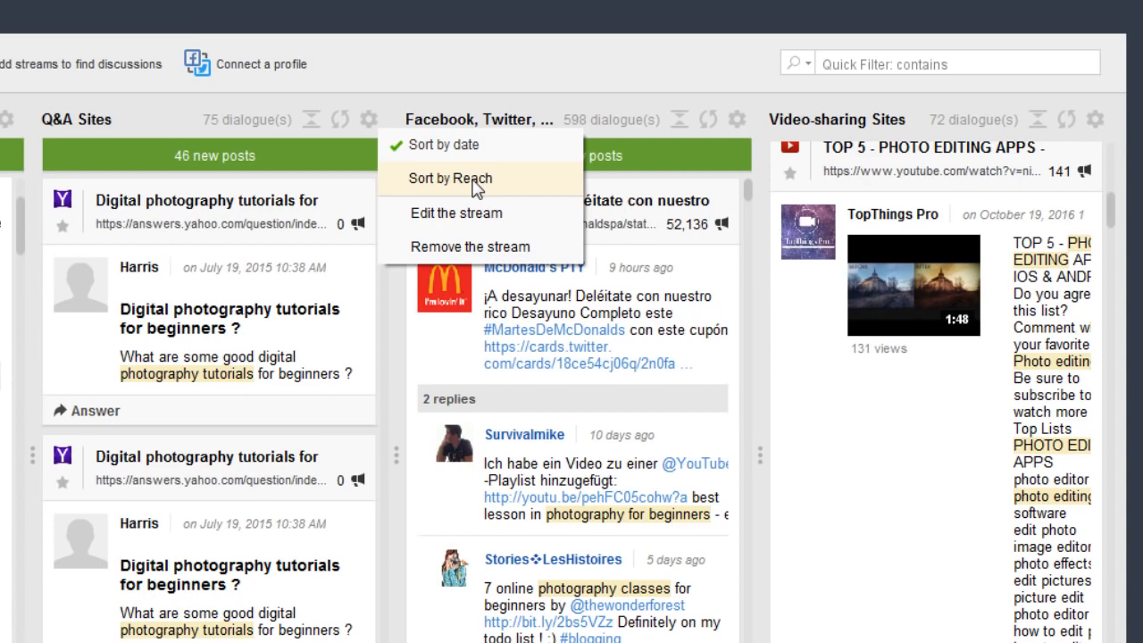
mouse_move(443, 145)
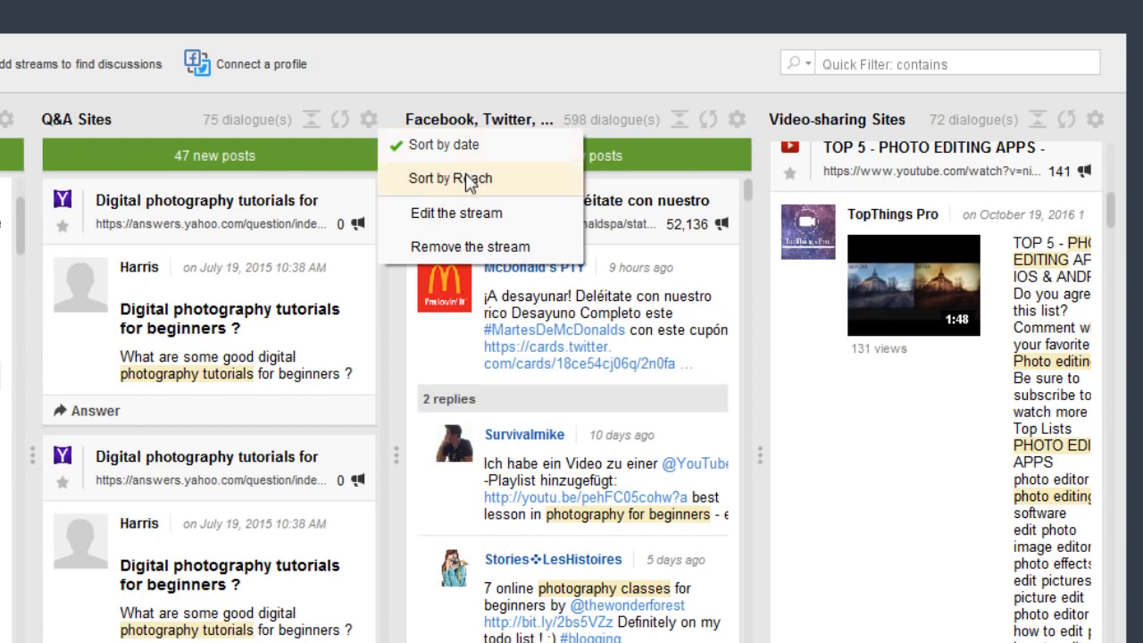
mouse_move(468, 182)
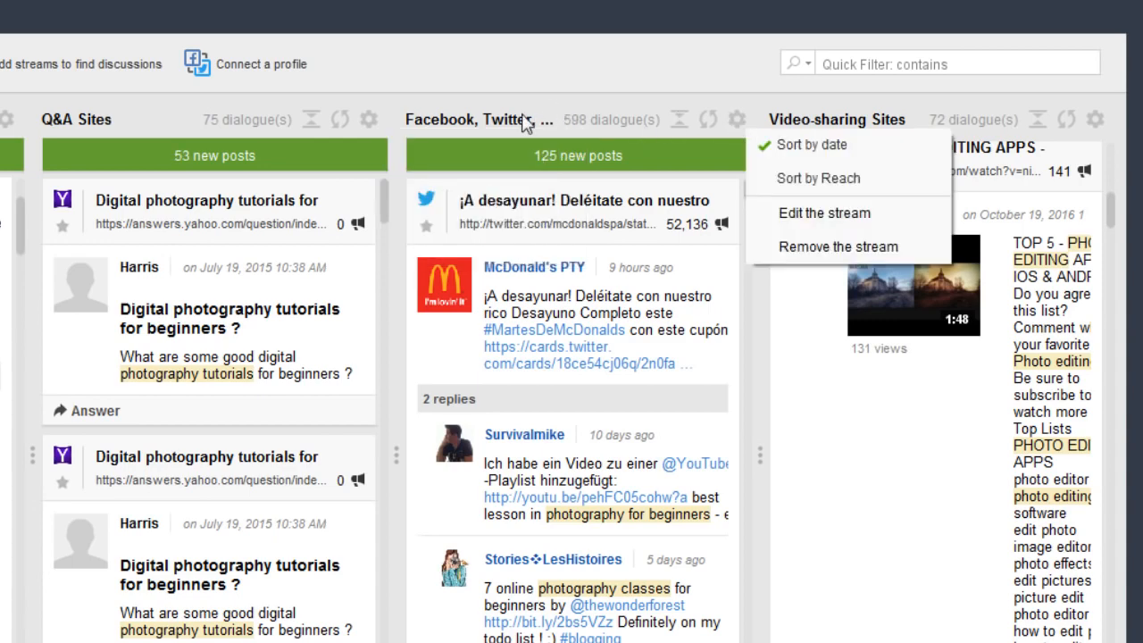
mouse_move(796, 213)
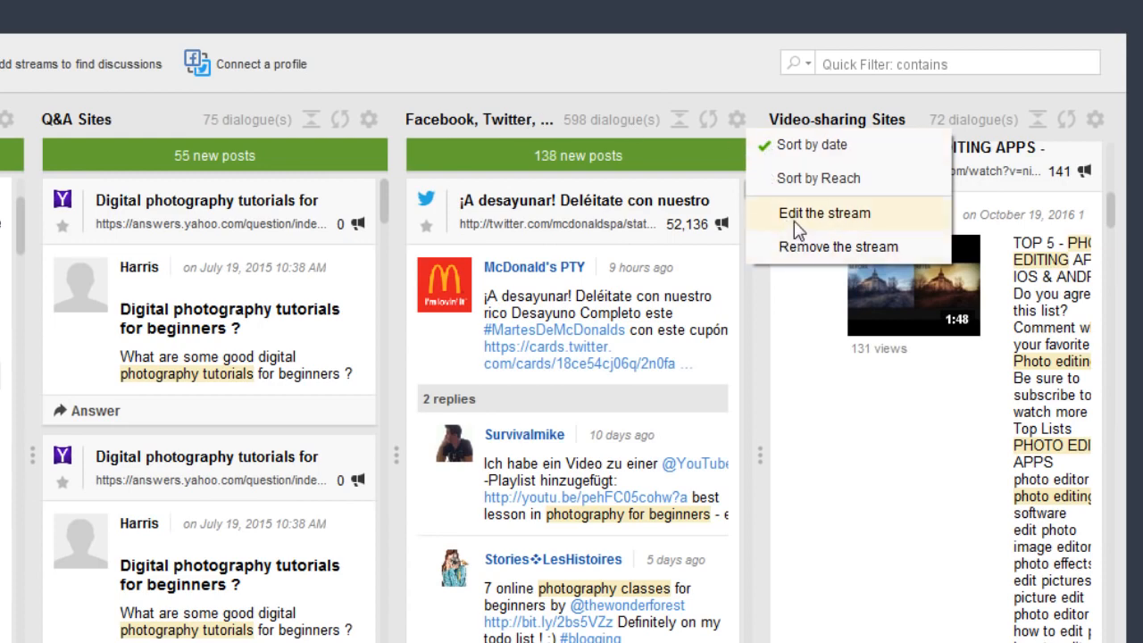
Edit the social networks stream to exclude Twitter and LinkedIn, keeping Facebook and Google+, and save it.
click(824, 213)
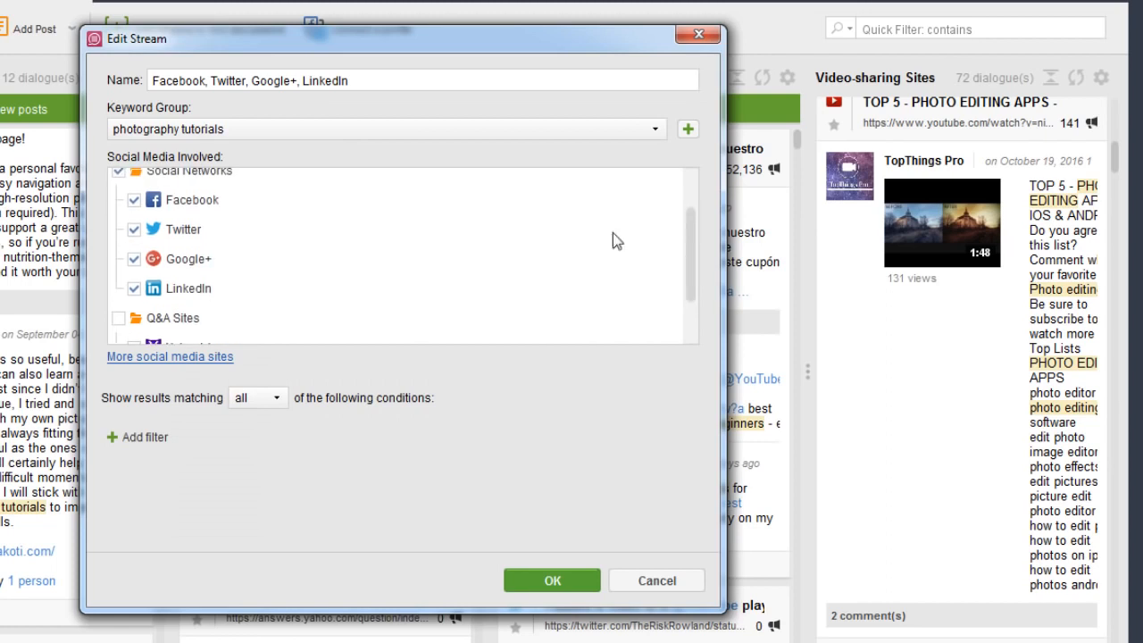
click(133, 228)
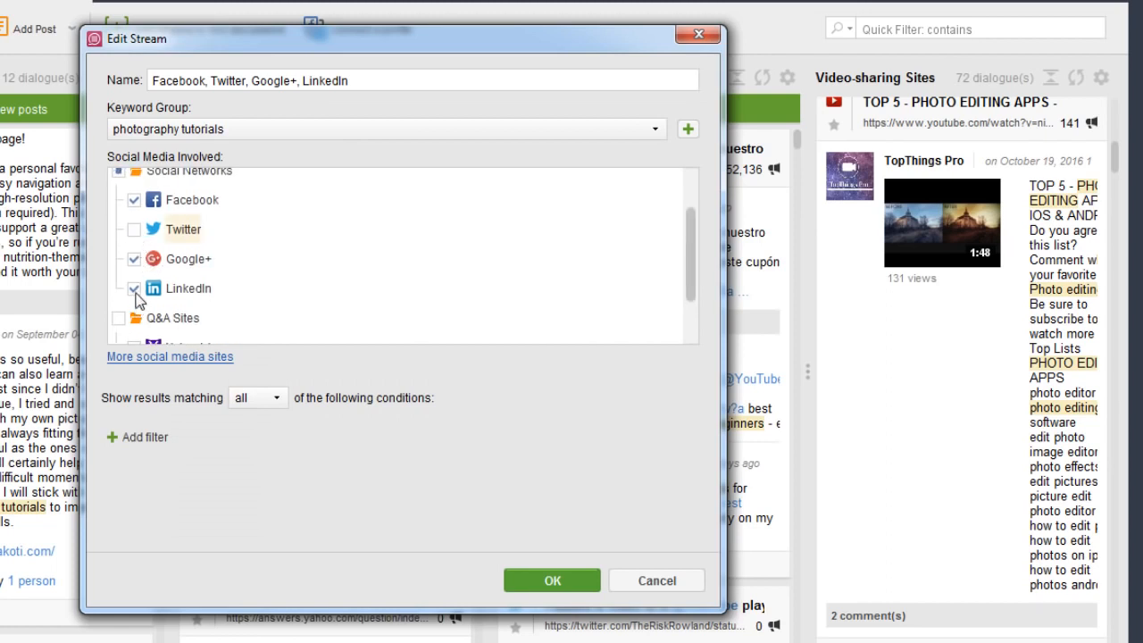
click(134, 288)
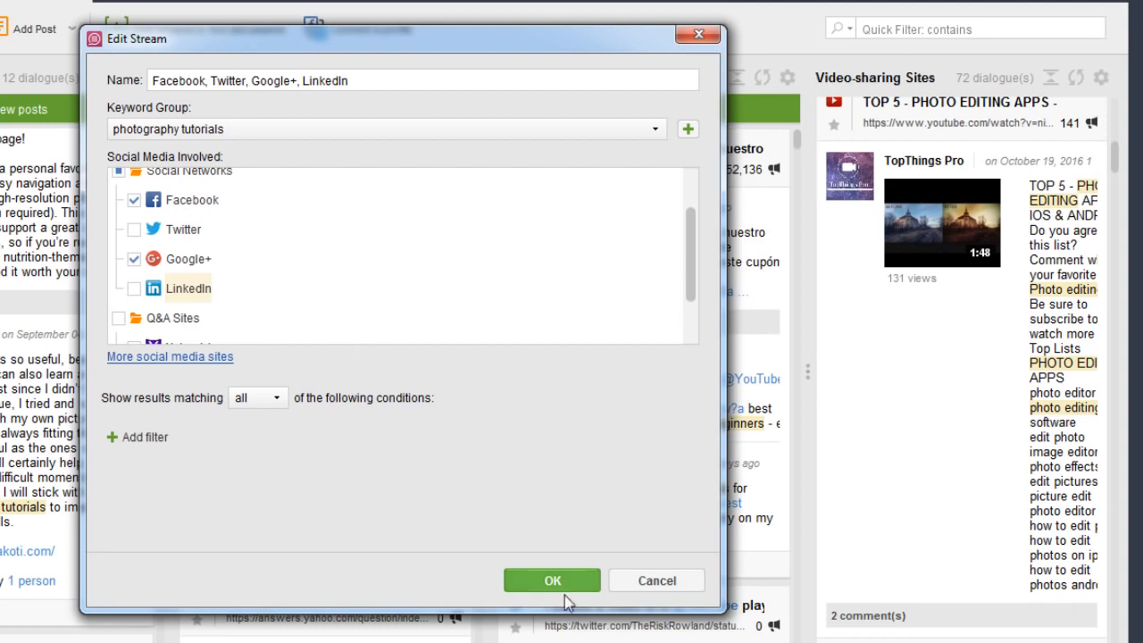
click(552, 580)
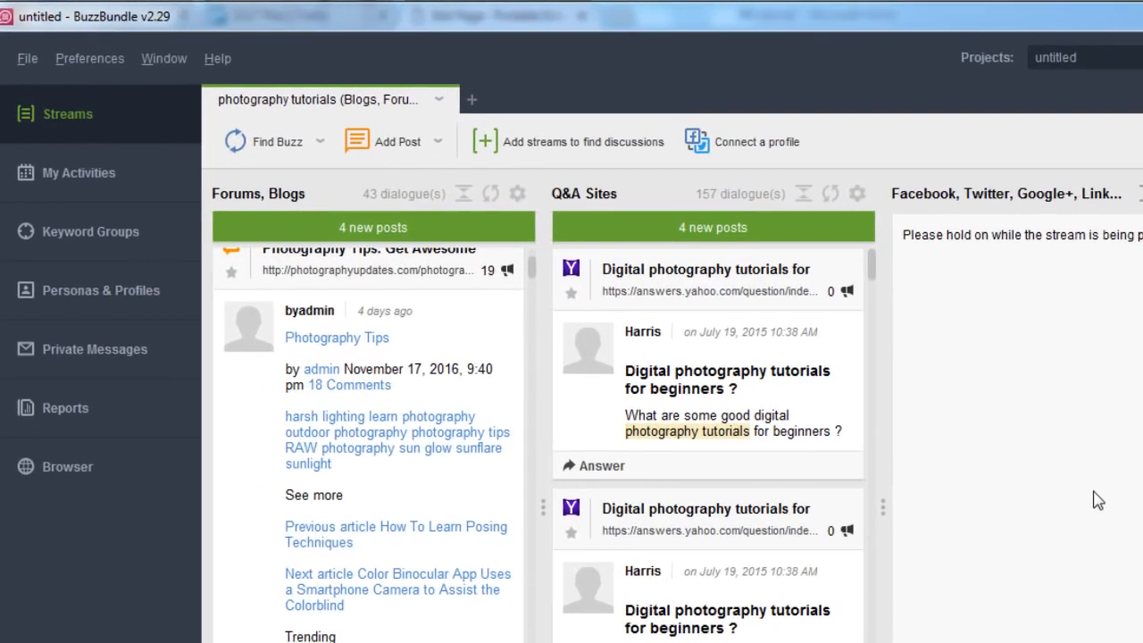
From Preferences > Scheduler, add a new scheduled task with Find Buzz as the type.
click(89, 57)
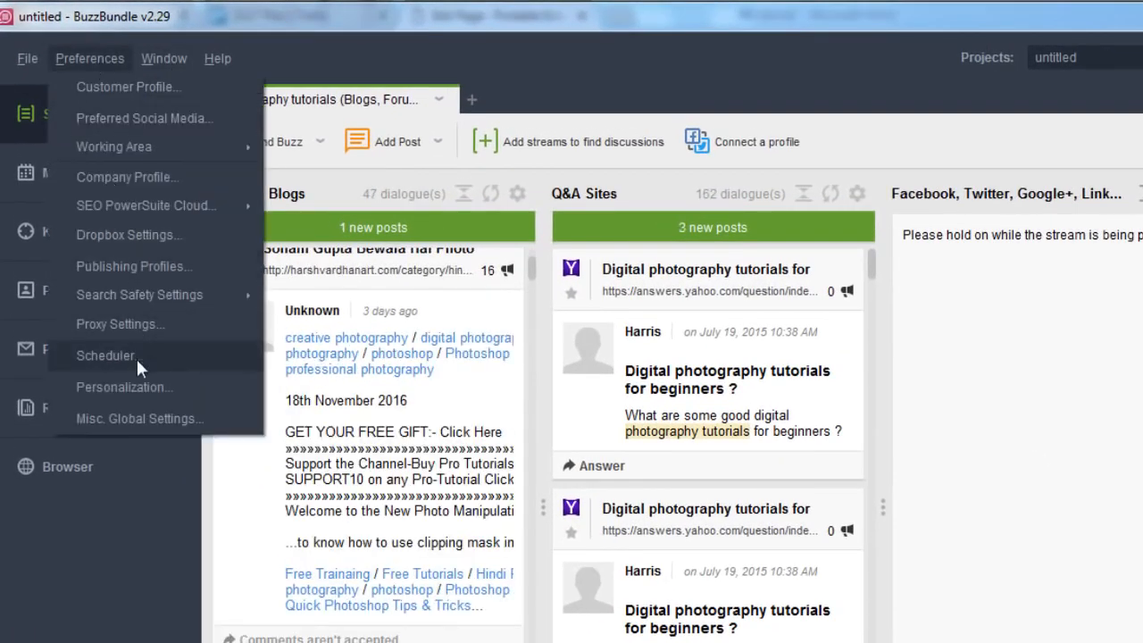
click(105, 355)
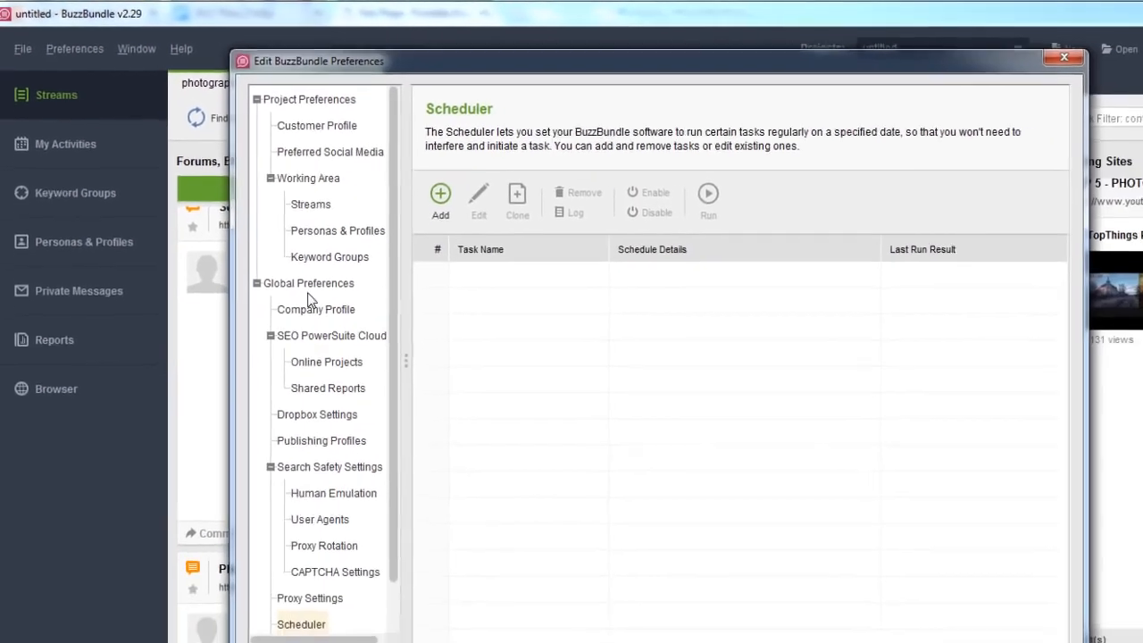
click(439, 193)
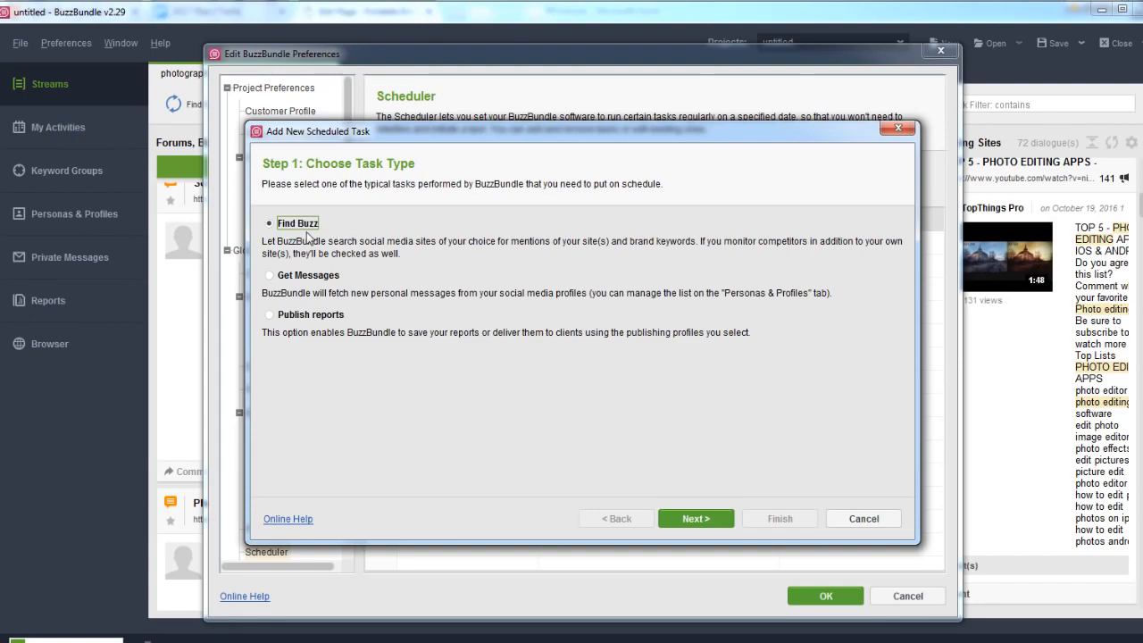
mouse_move(318, 250)
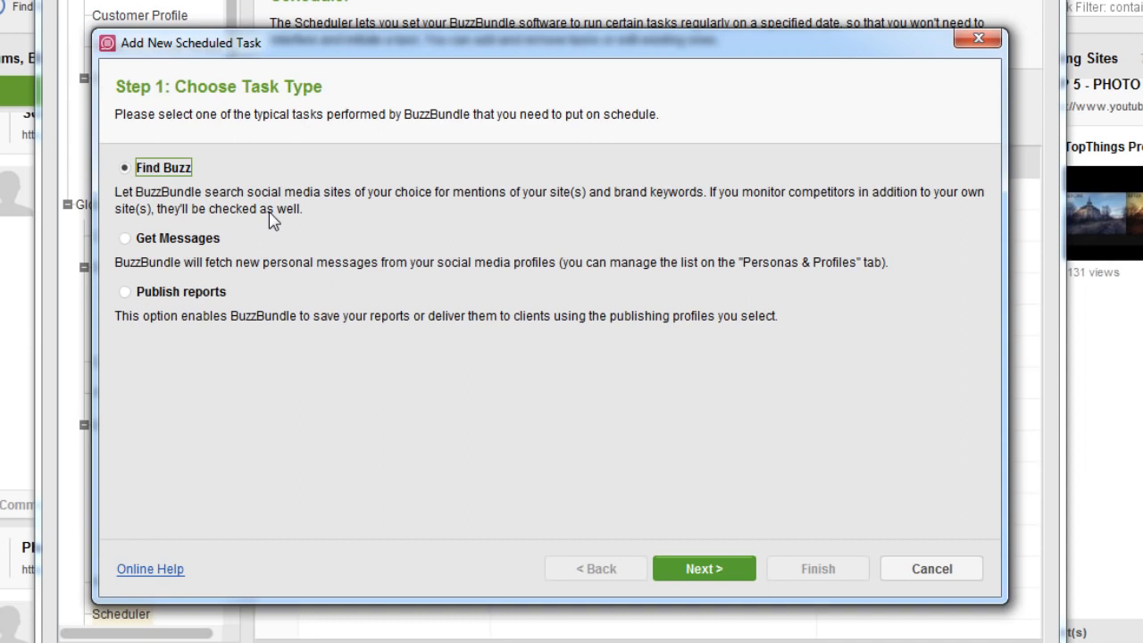
mouse_move(200, 247)
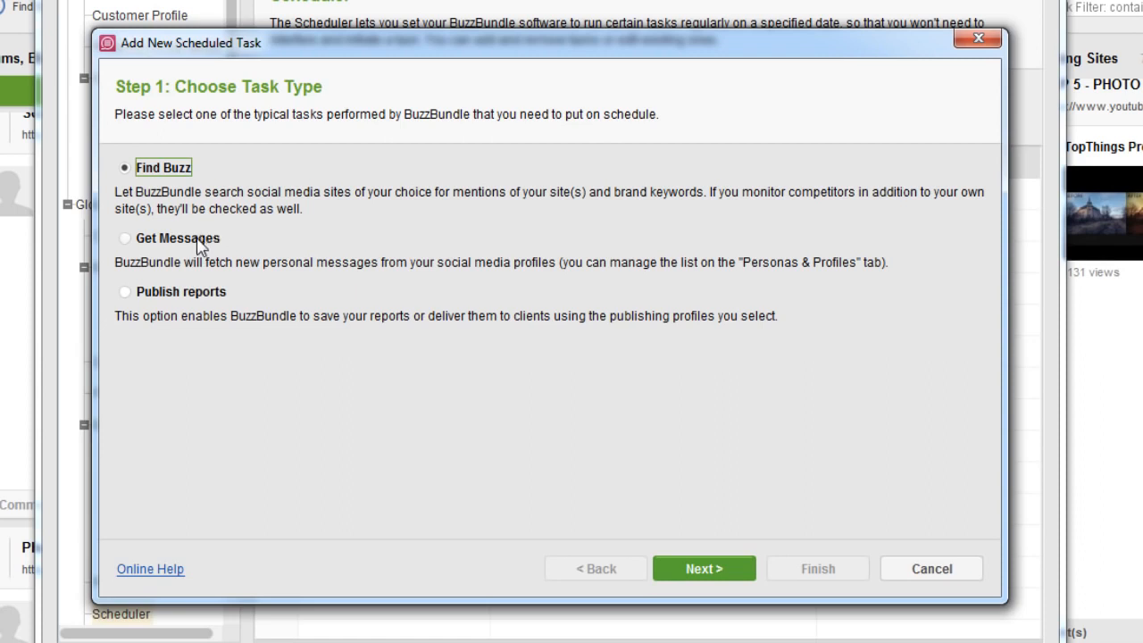
mouse_move(198, 246)
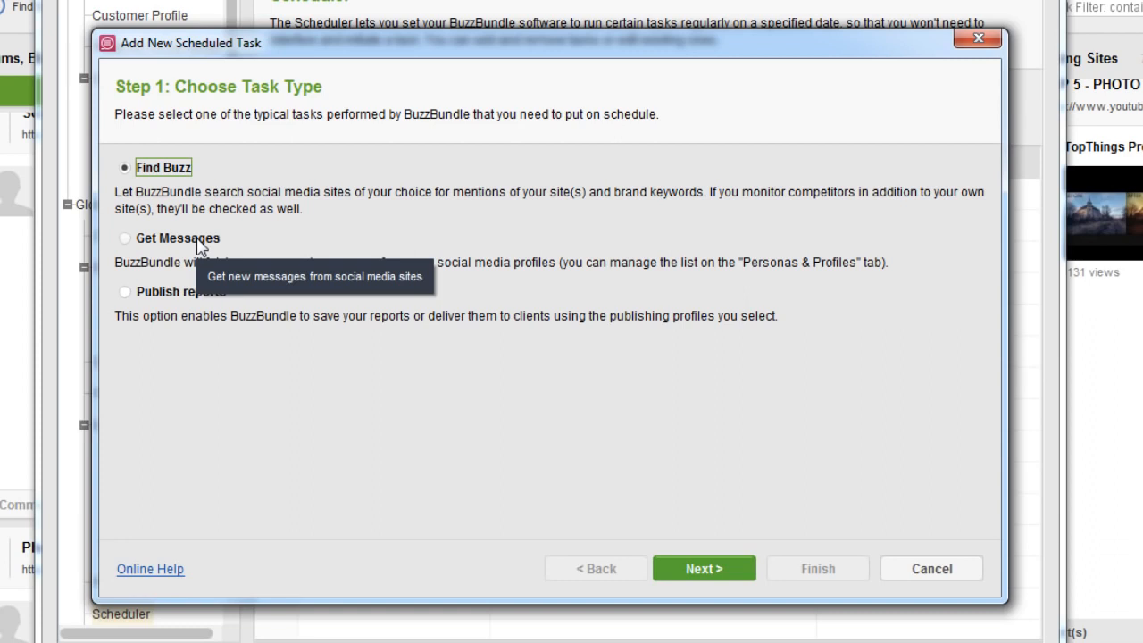
mouse_move(182, 294)
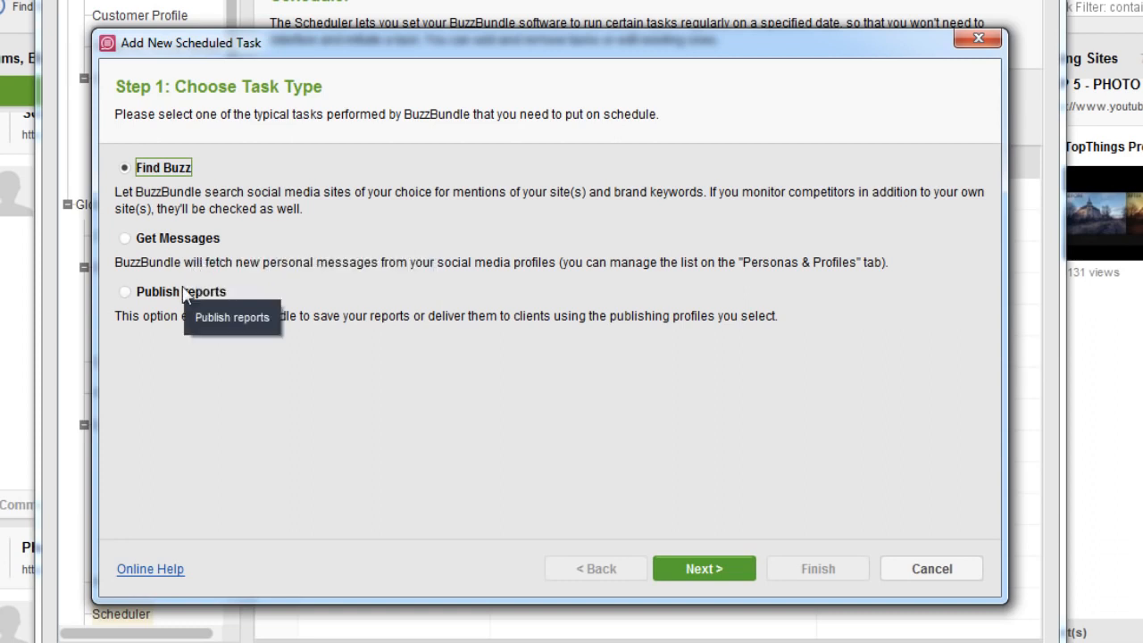
mouse_move(189, 348)
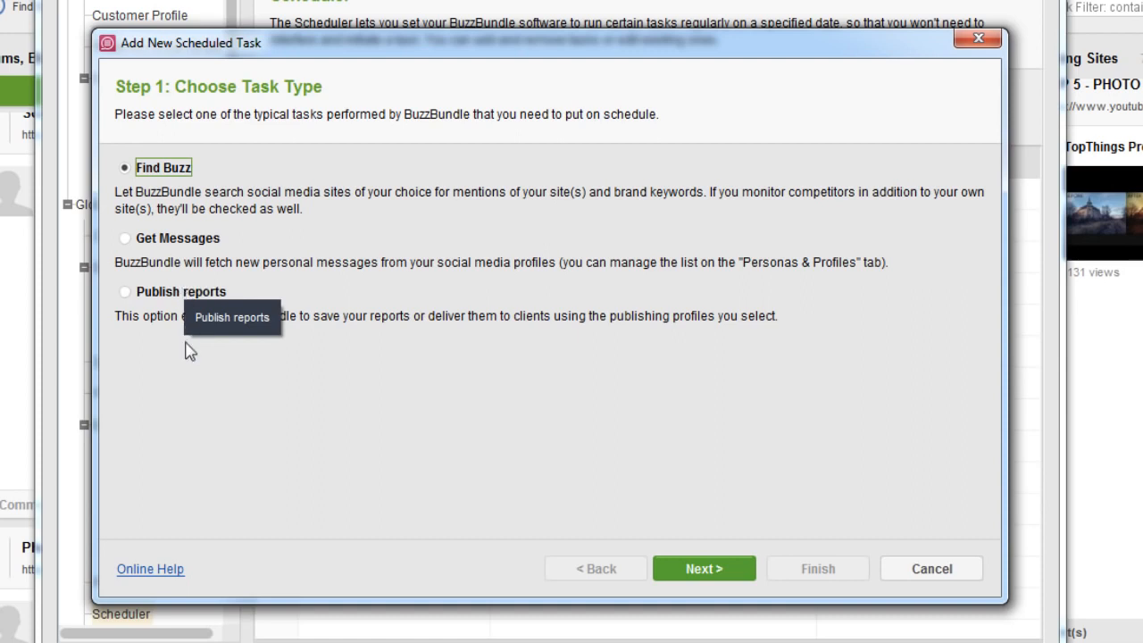
mouse_move(192, 386)
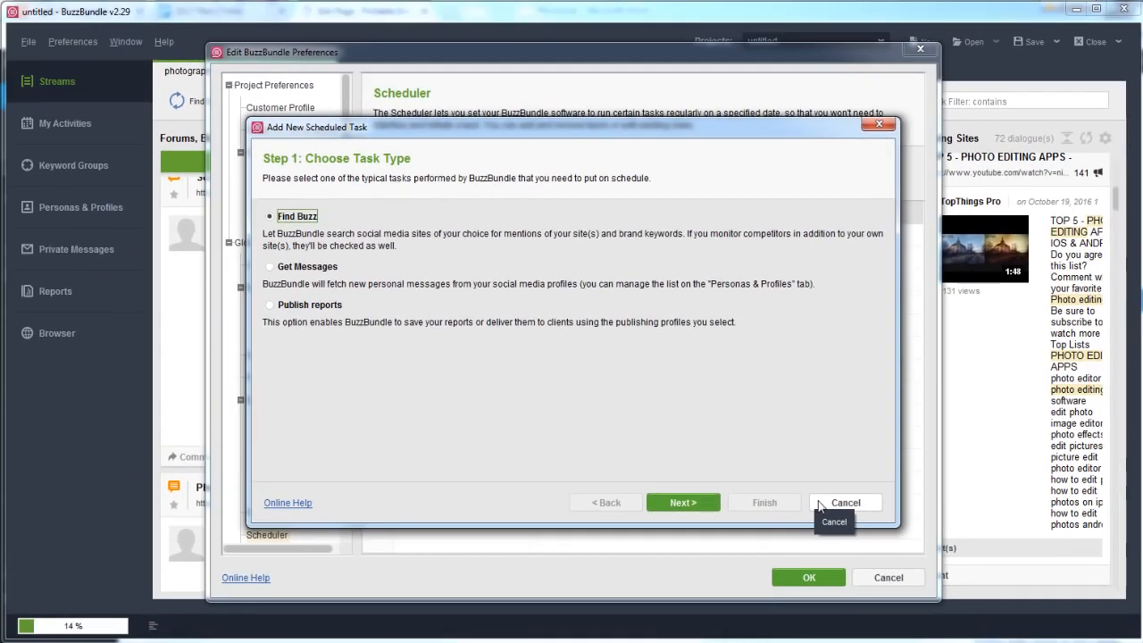
Cancel the scheduled task wizard and scroll through the Mentions summary report.
click(845, 502)
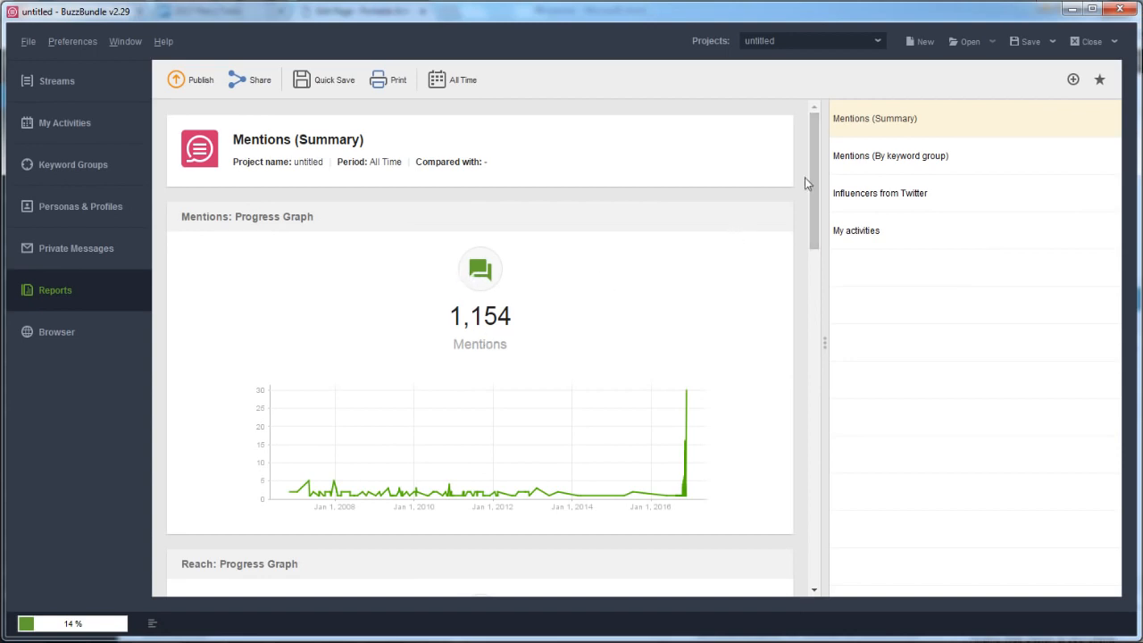
scroll(down, 3)
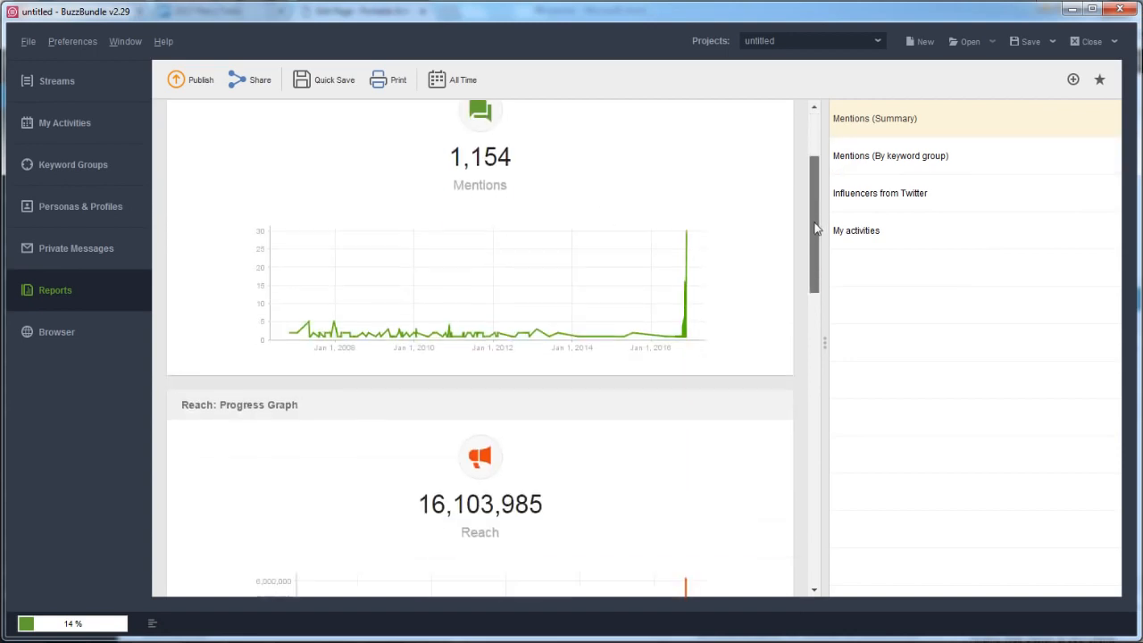
scroll(down, 3)
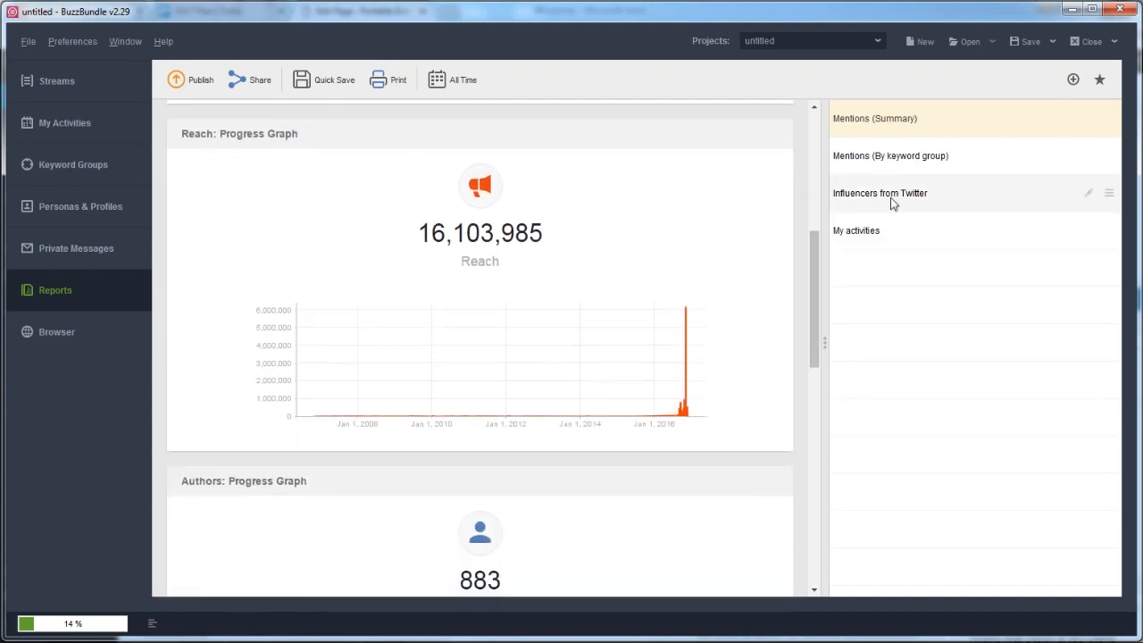
Switch to the My activities report, showing 0 posts.
click(858, 230)
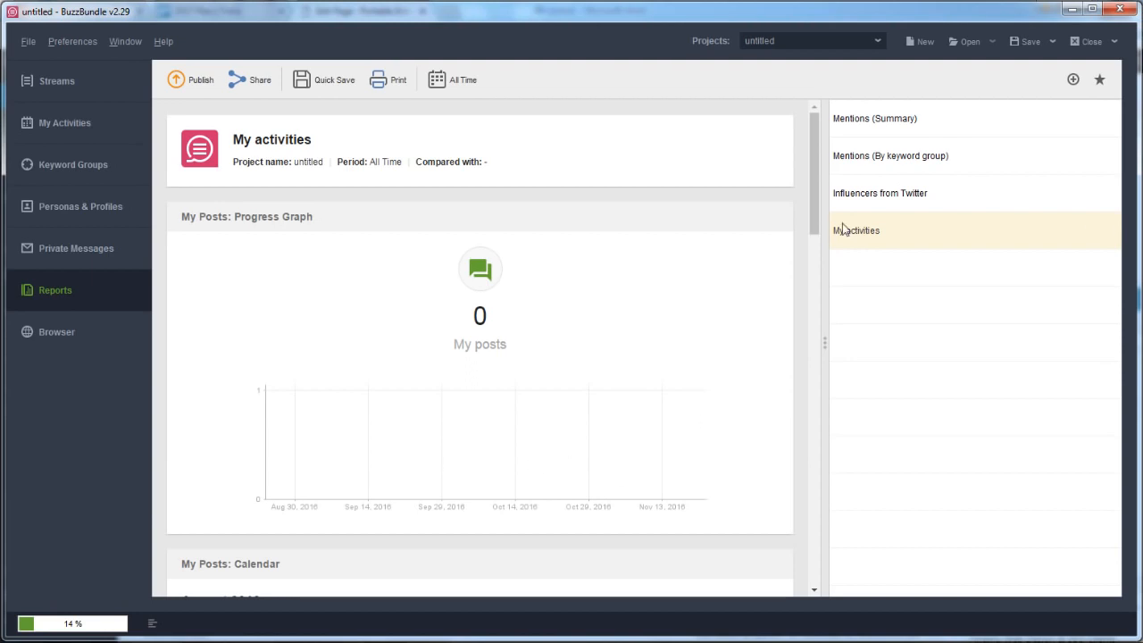
scroll(down, 3)
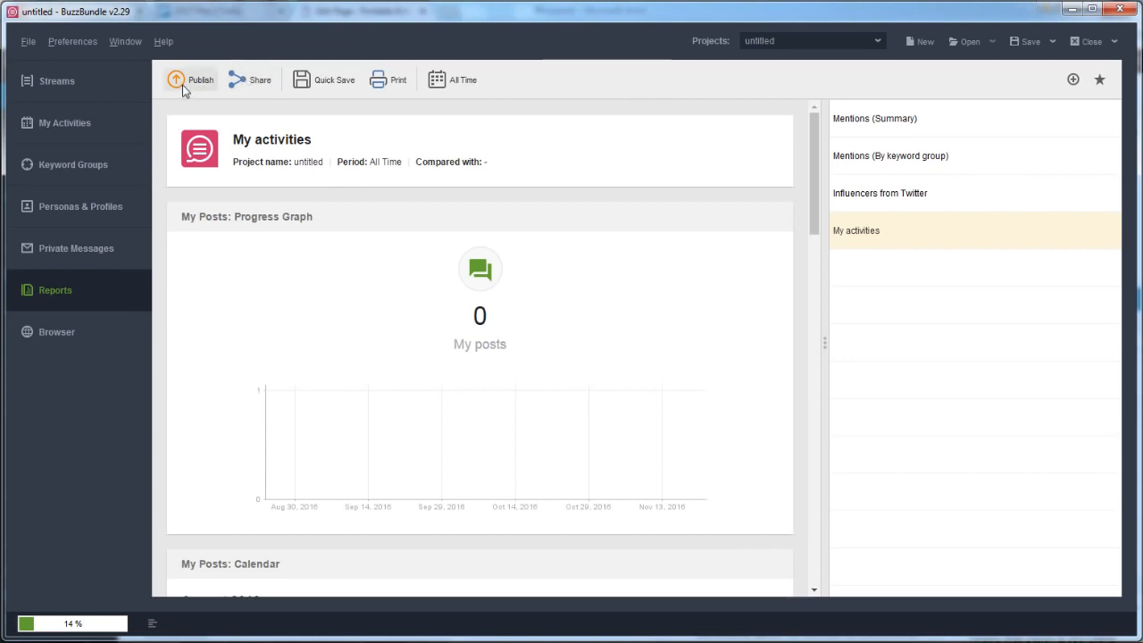
click(200, 79)
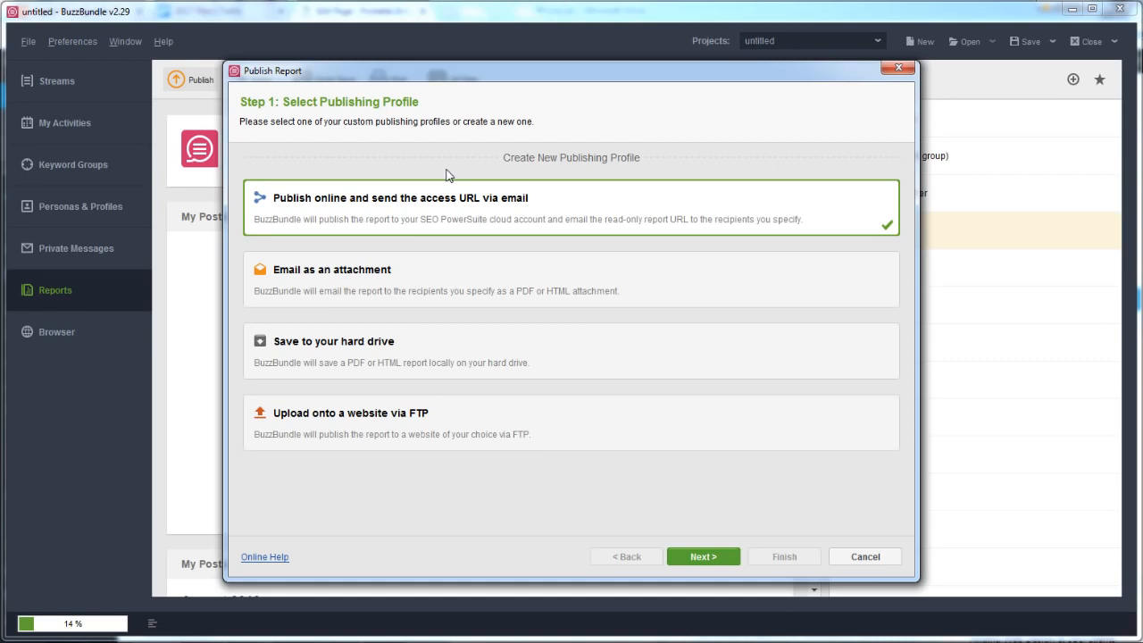
mouse_move(876, 65)
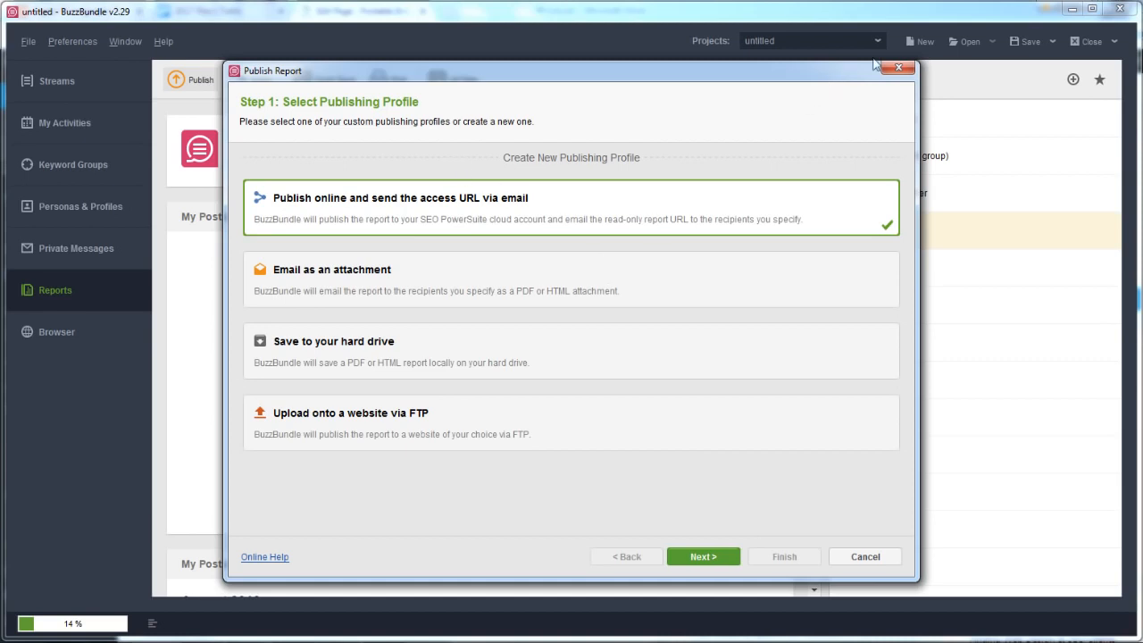
mouse_move(901, 68)
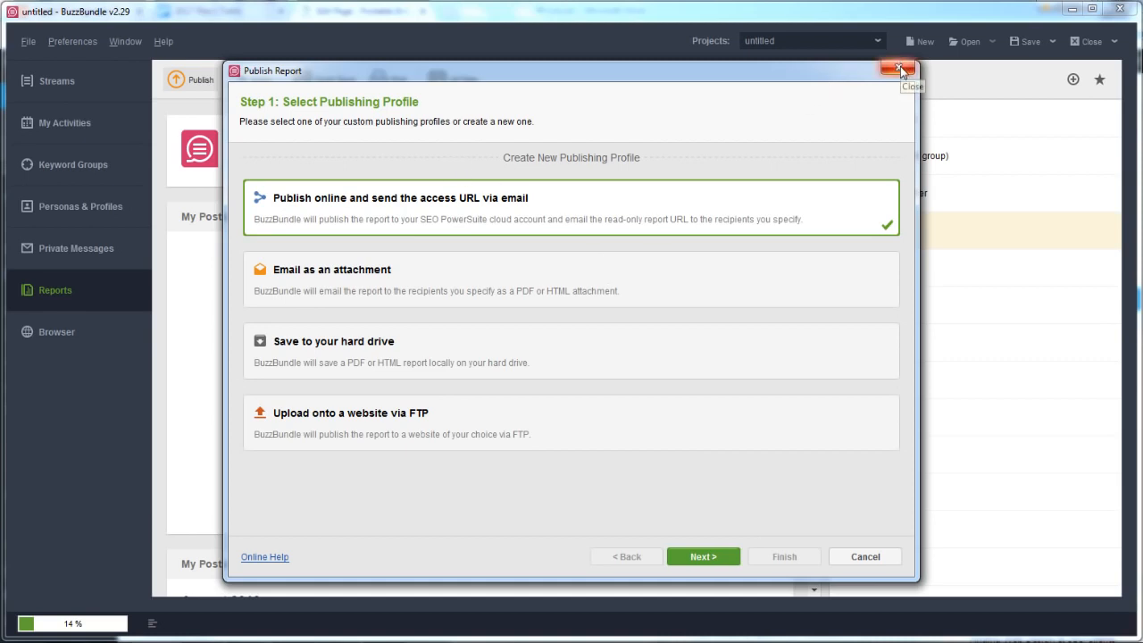
click(901, 70)
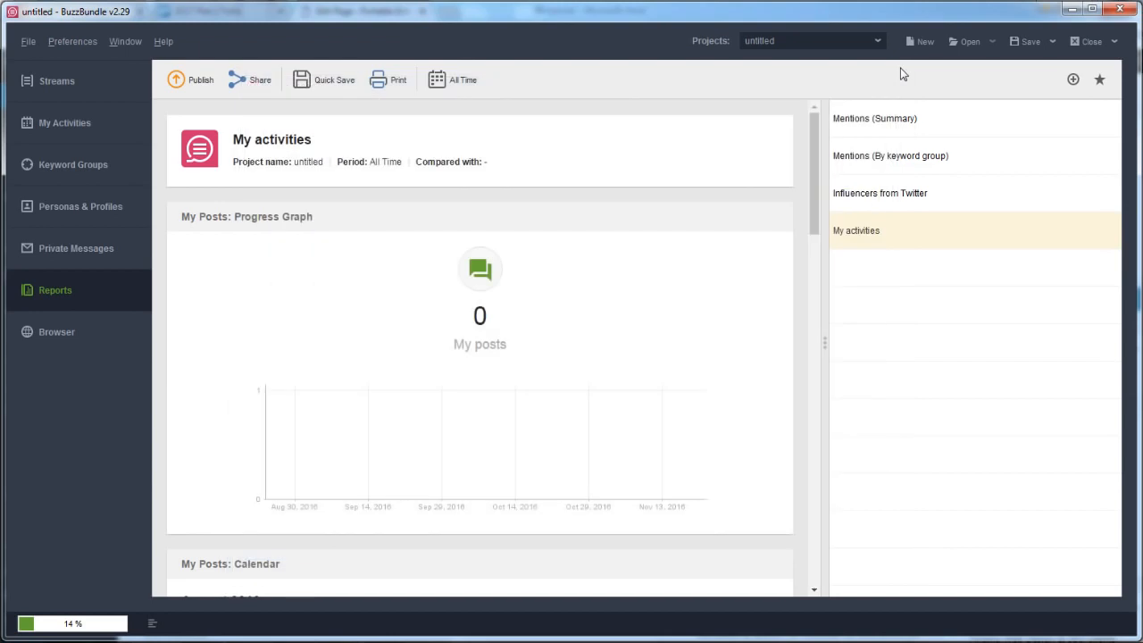
mouse_move(81, 113)
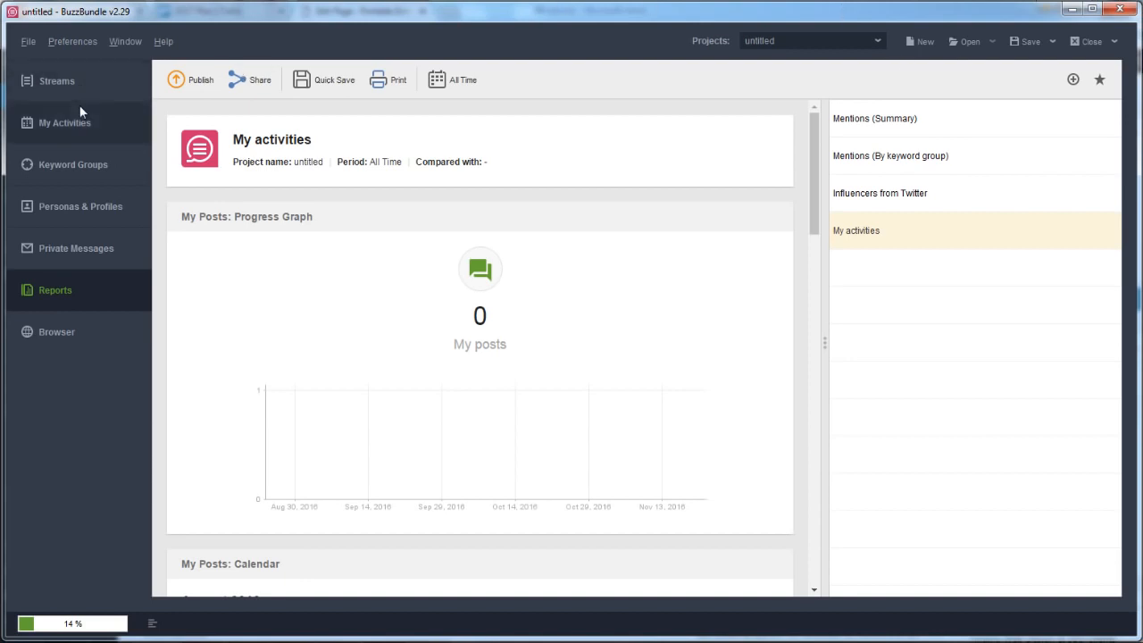
Return to the photography tutorials streams and start an Add Post to Social Networks.
click(57, 81)
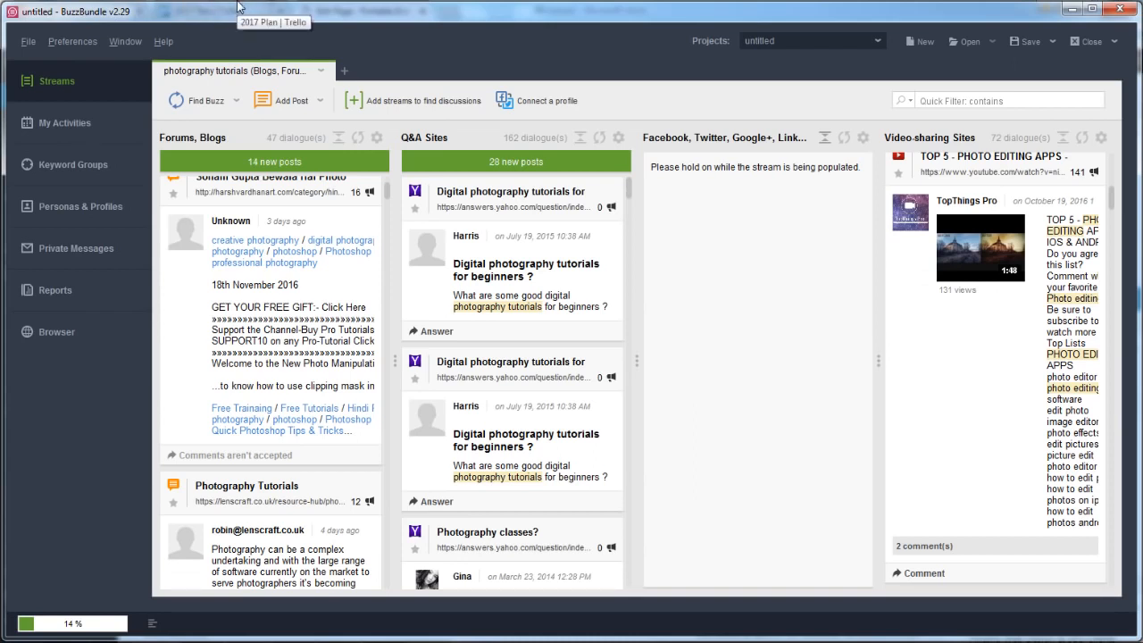
mouse_move(242, 15)
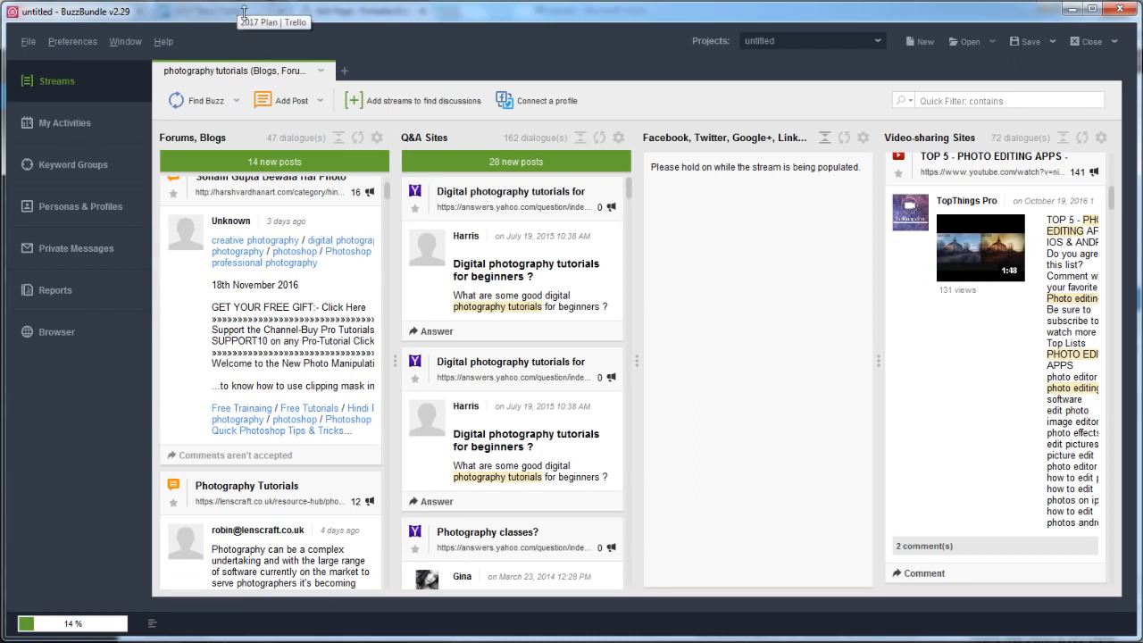
click(290, 100)
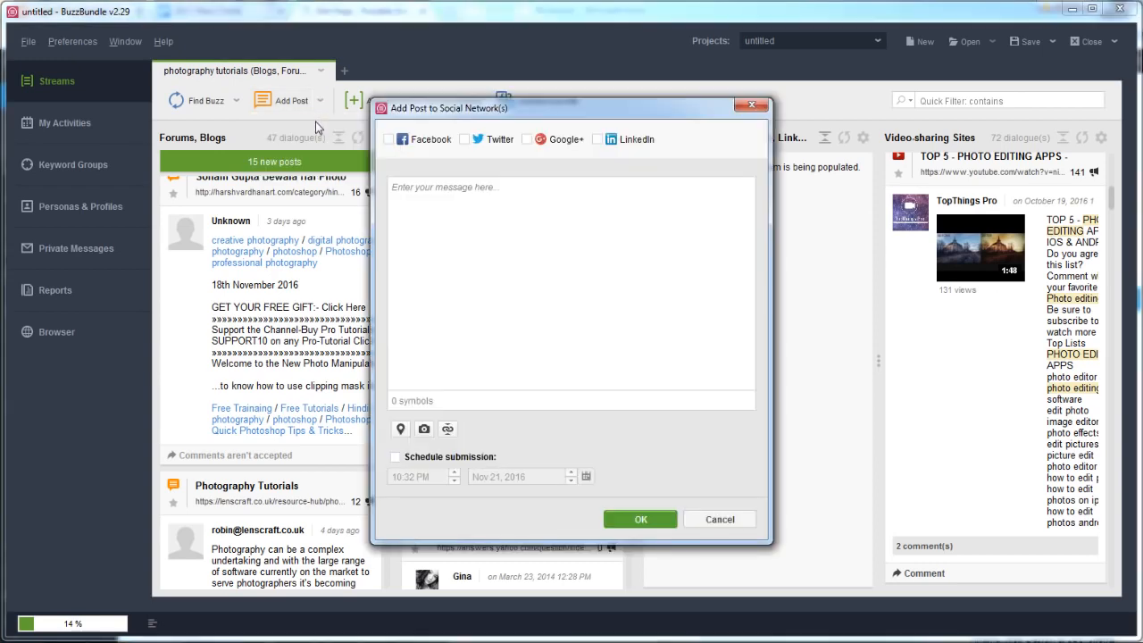